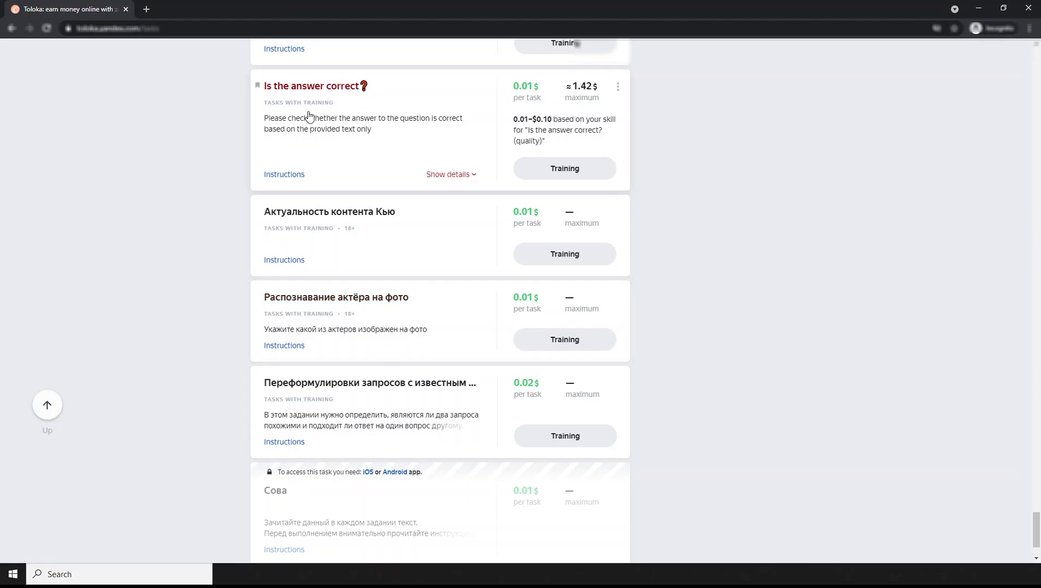
mouse_move(266, 143)
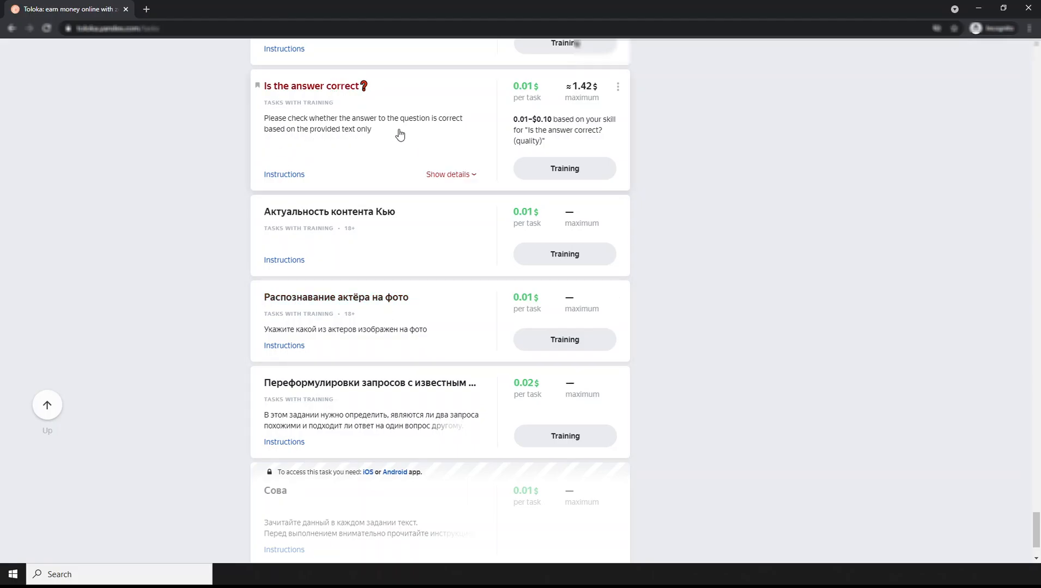
mouse_move(307, 137)
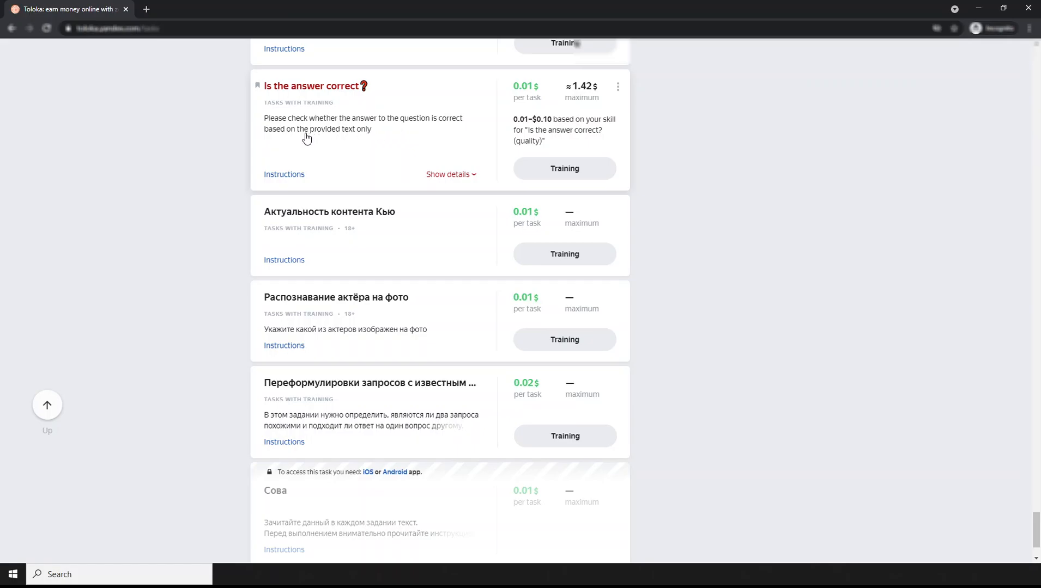
mouse_move(176, 207)
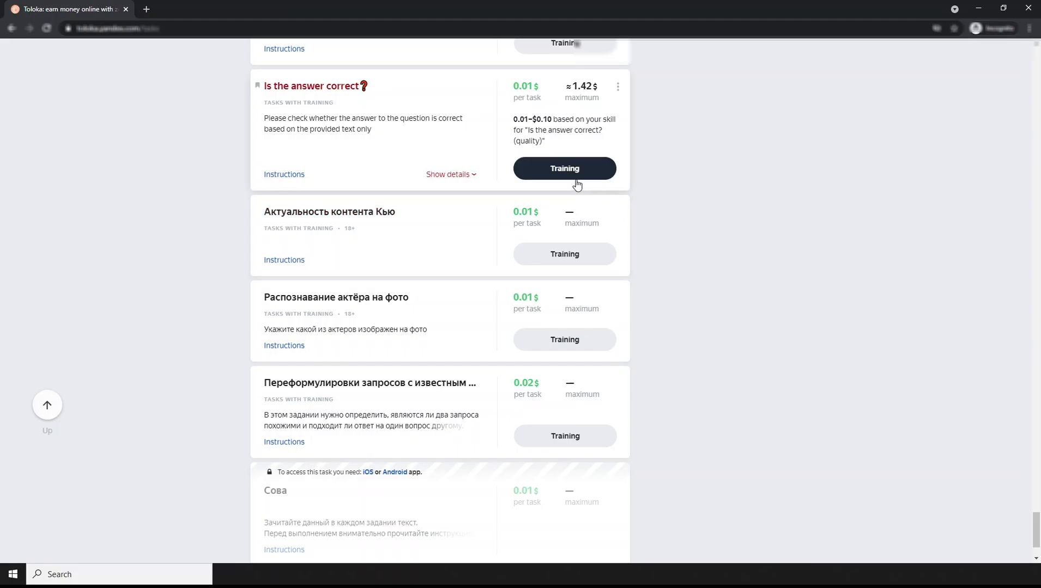
Reveal the task's pay-rate table and highlight the $0.02 rate for scores 81–90.
click(448, 175)
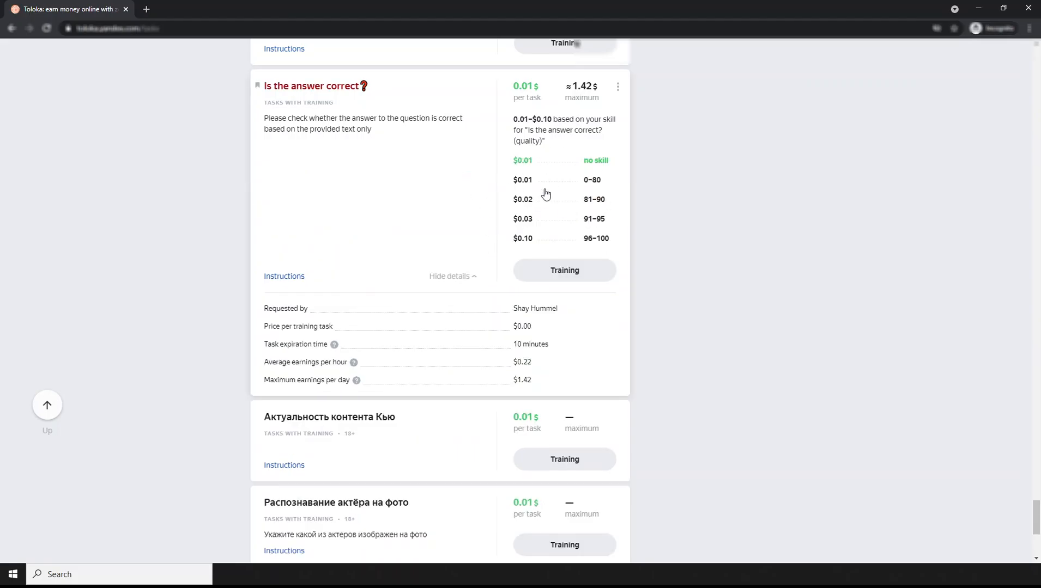
mouse_move(583, 152)
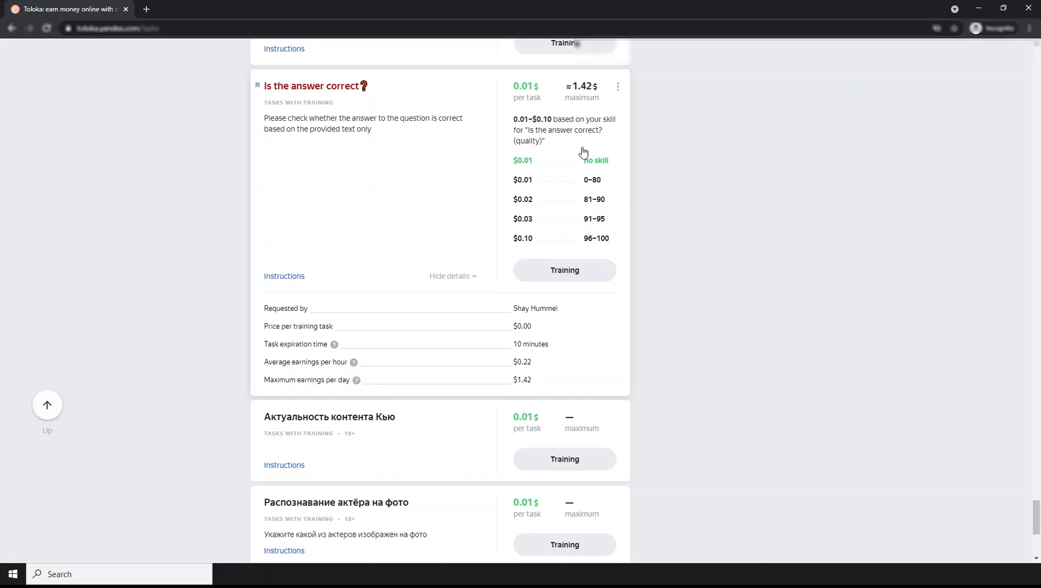
mouse_move(582, 216)
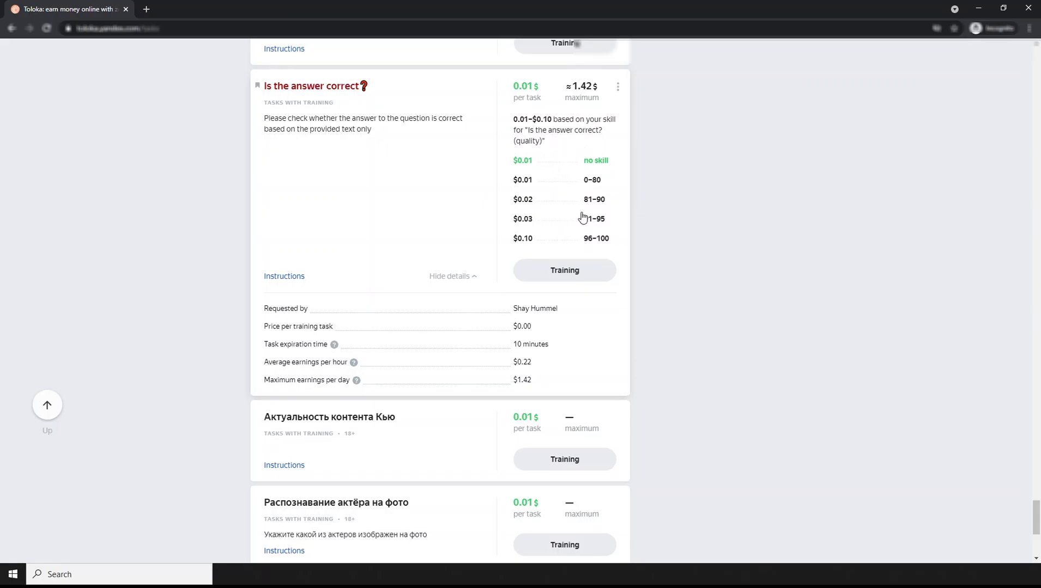
mouse_move(586, 189)
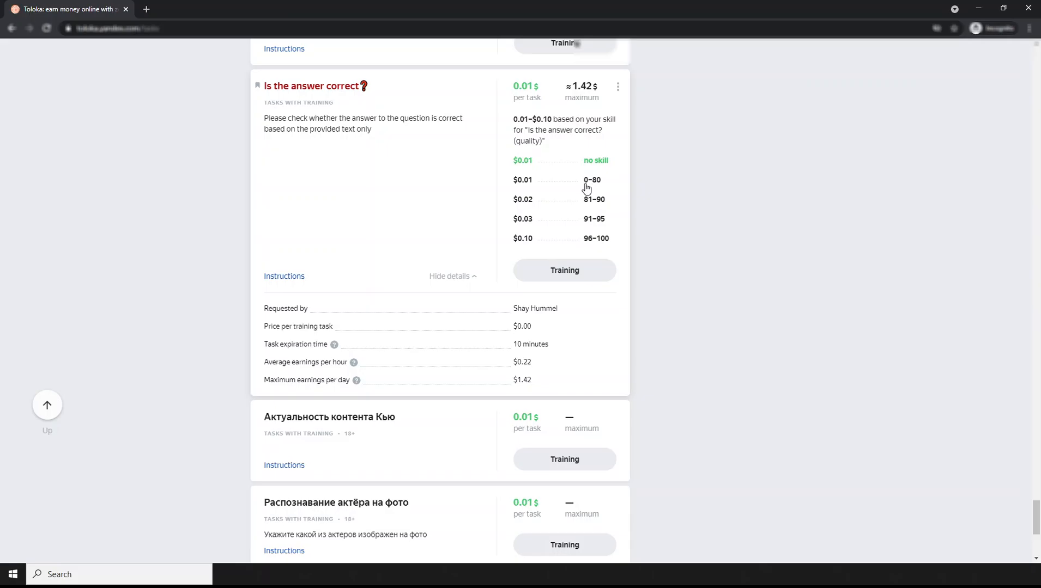
mouse_move(589, 204)
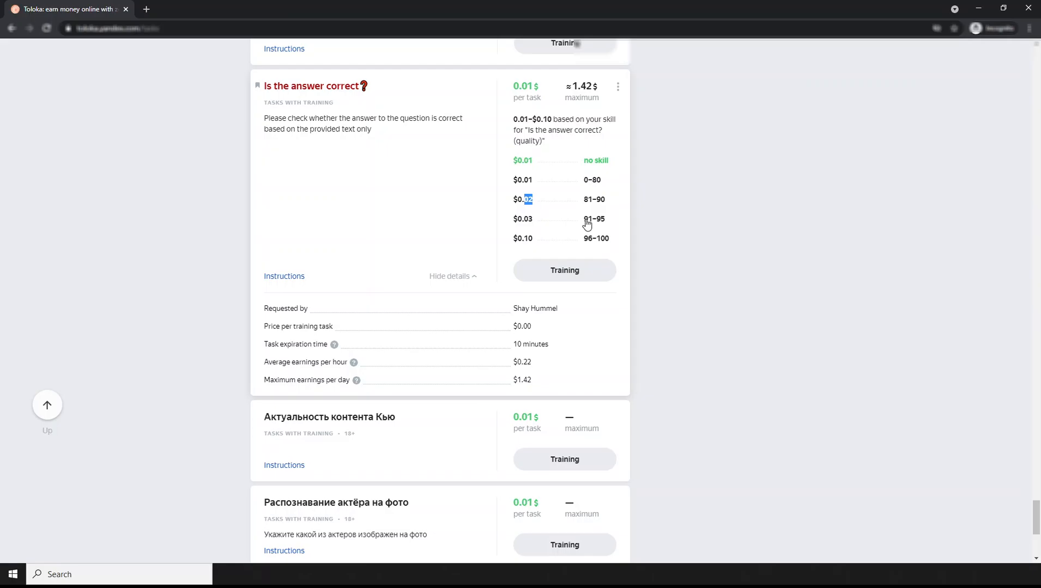
double_click(593, 218)
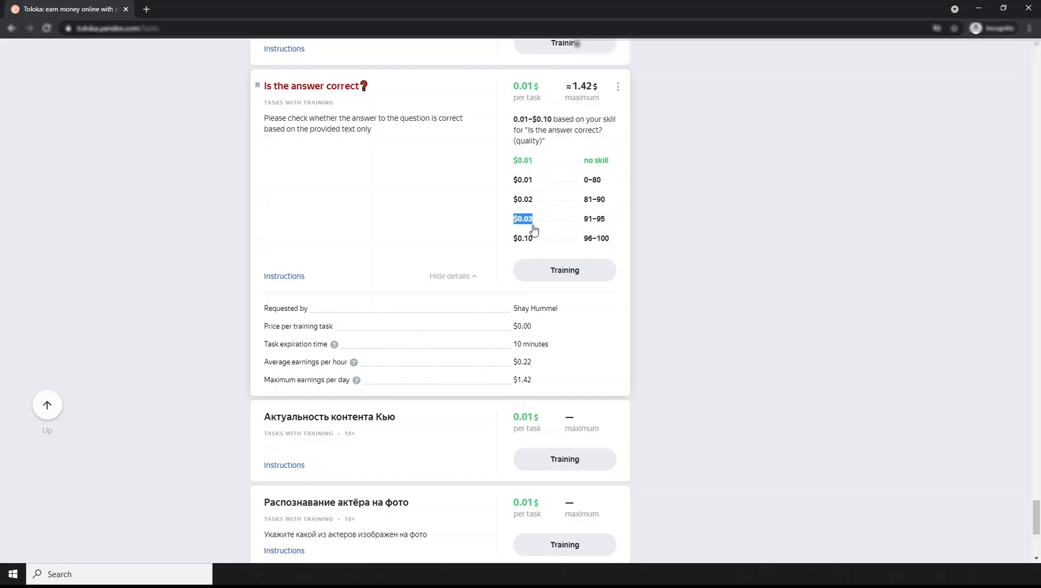
mouse_move(573, 243)
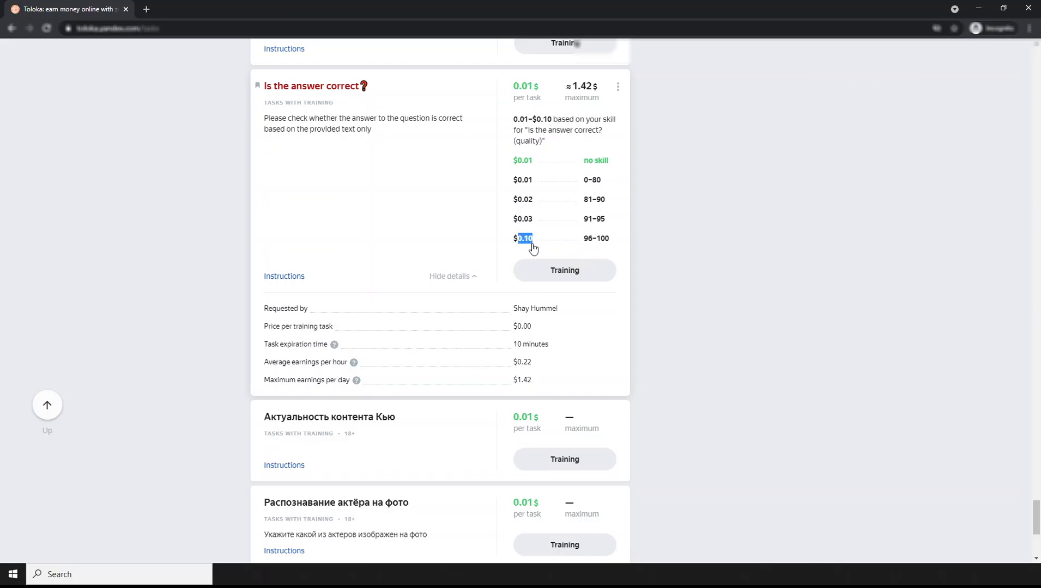
mouse_move(526, 239)
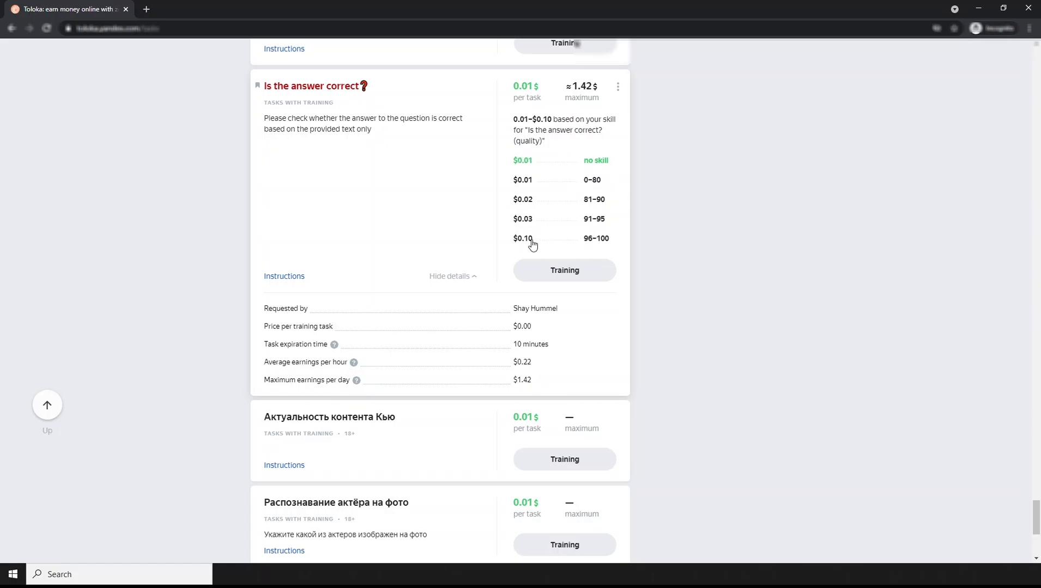
mouse_move(516, 190)
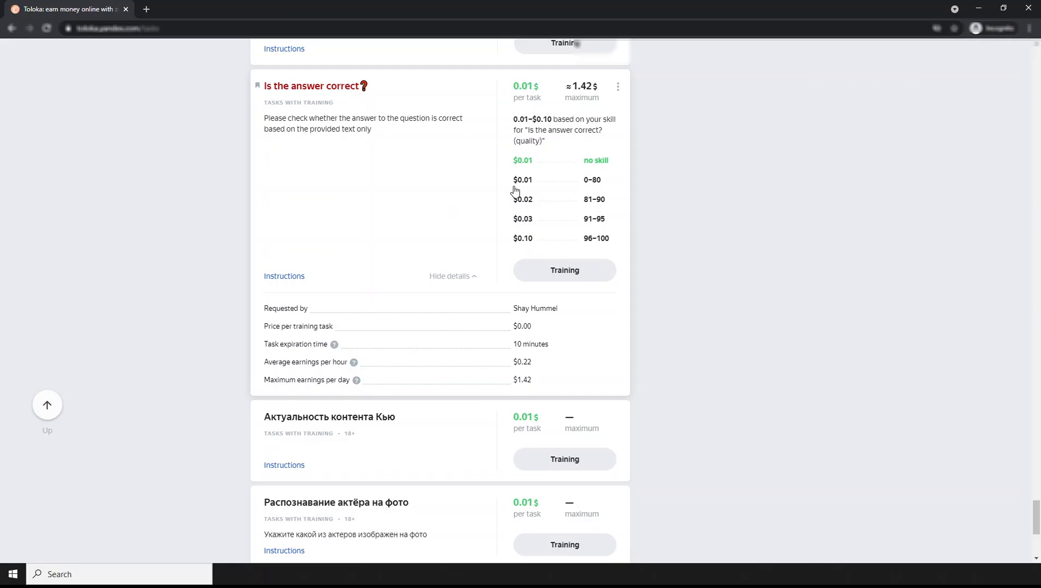
mouse_move(358, 185)
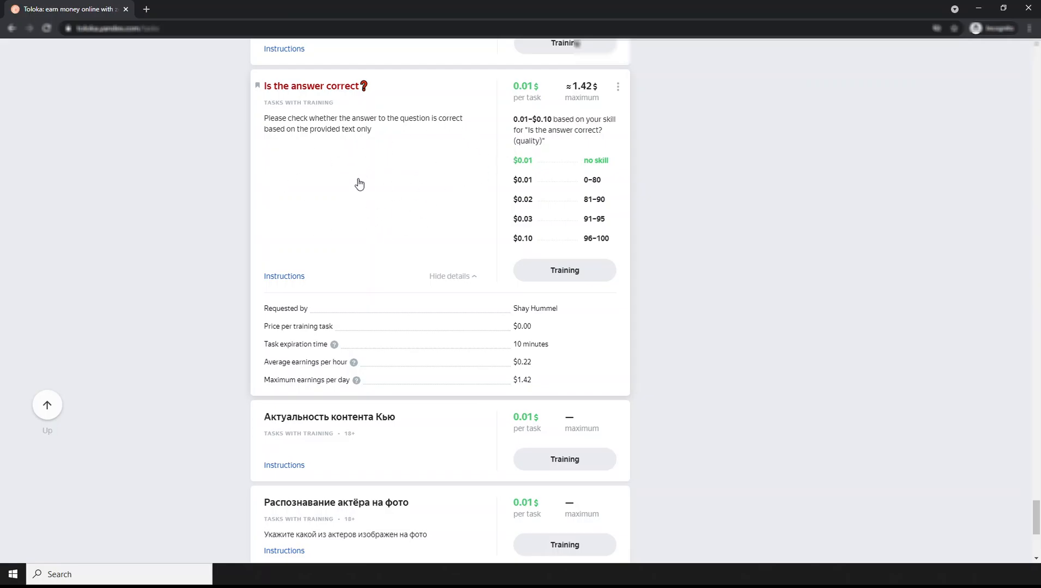
mouse_move(383, 189)
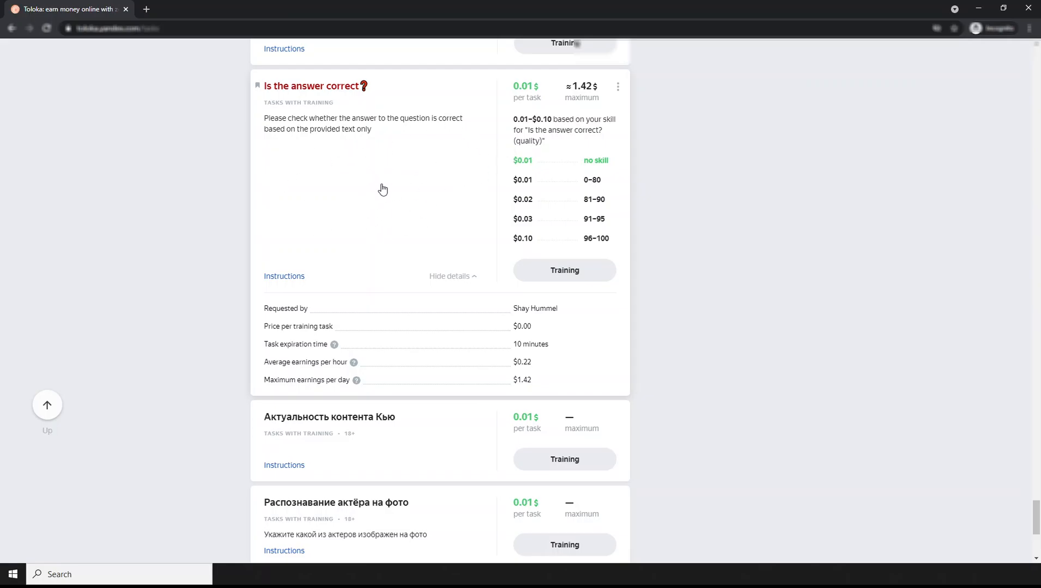
mouse_move(555, 200)
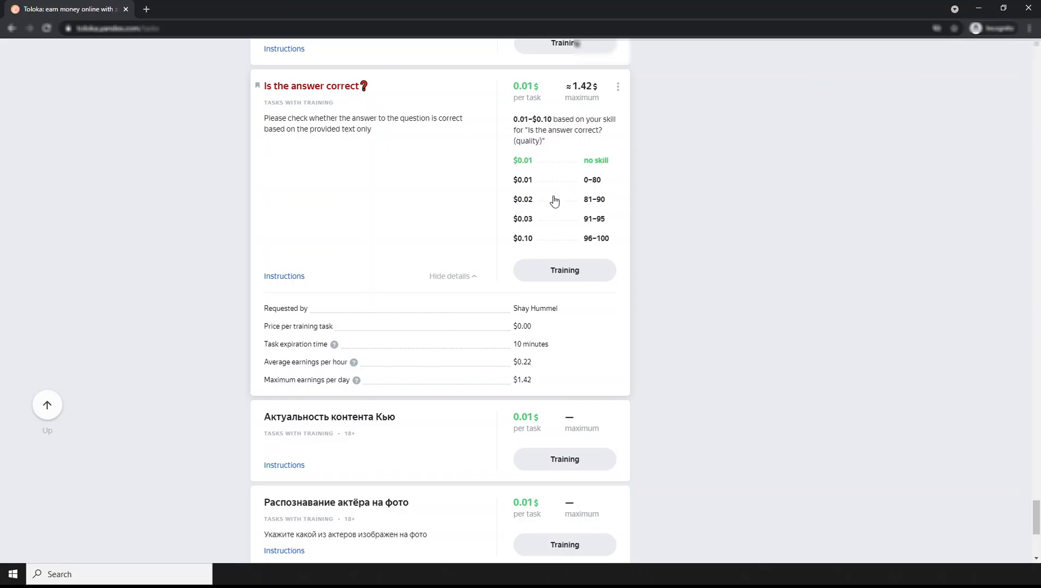
mouse_move(344, 118)
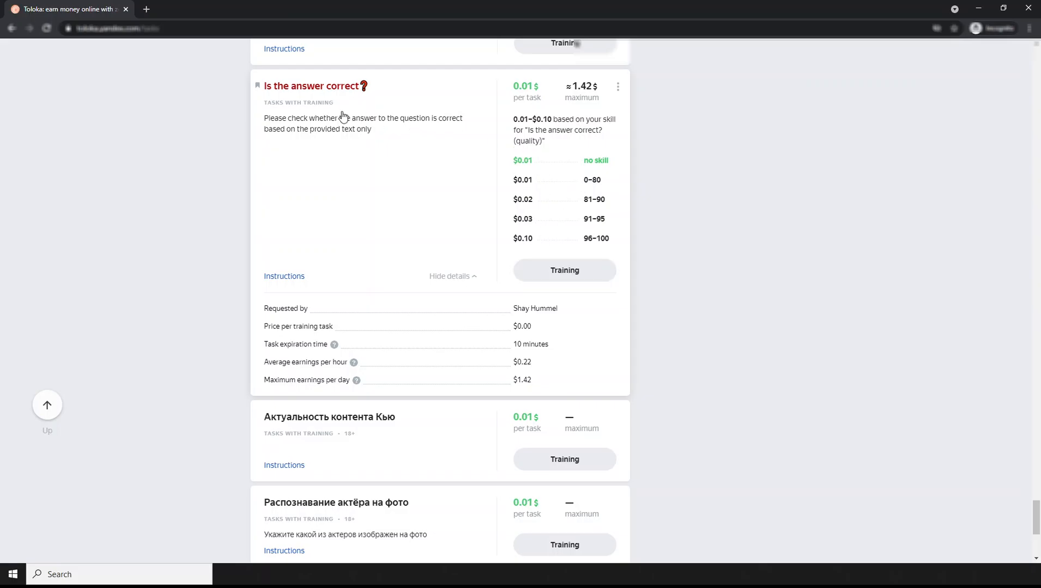
mouse_move(588, 190)
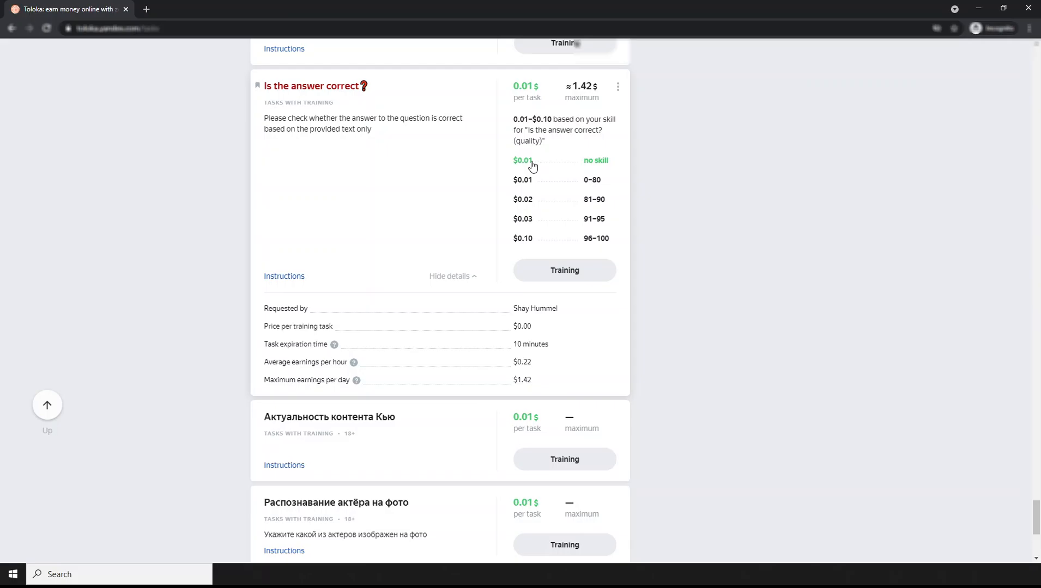
mouse_move(529, 218)
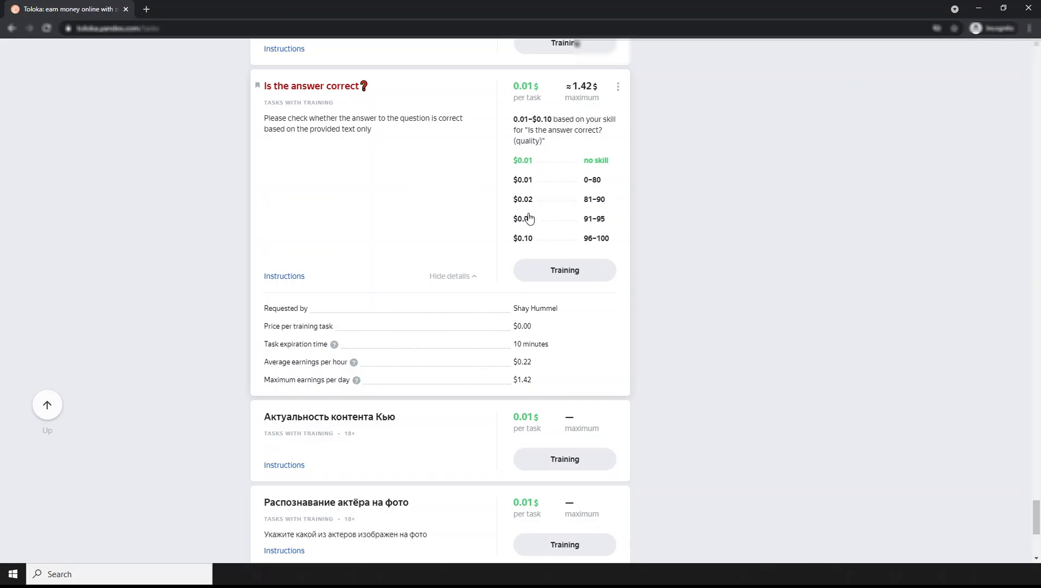
mouse_move(526, 246)
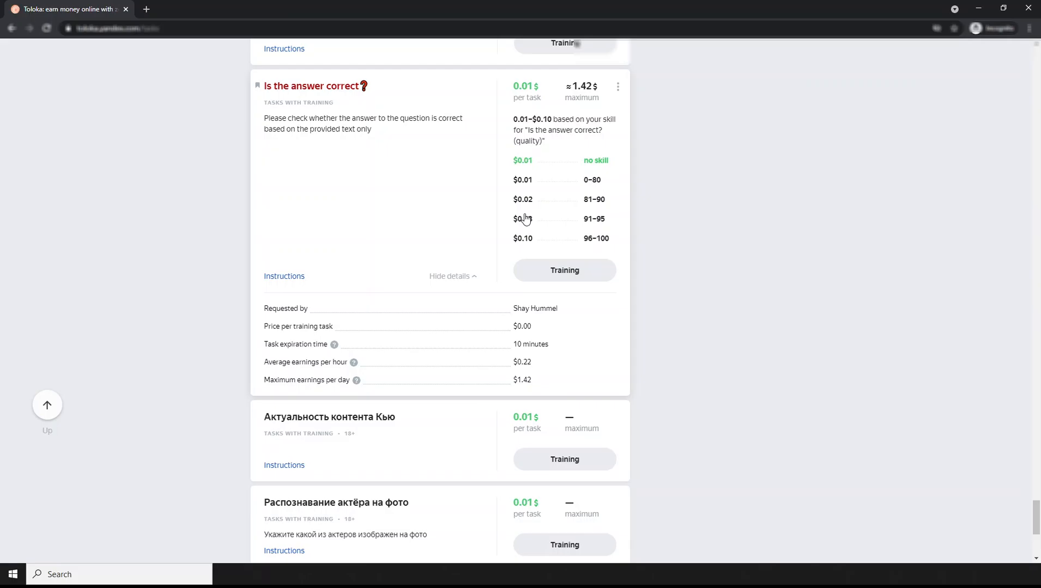
mouse_move(325, 183)
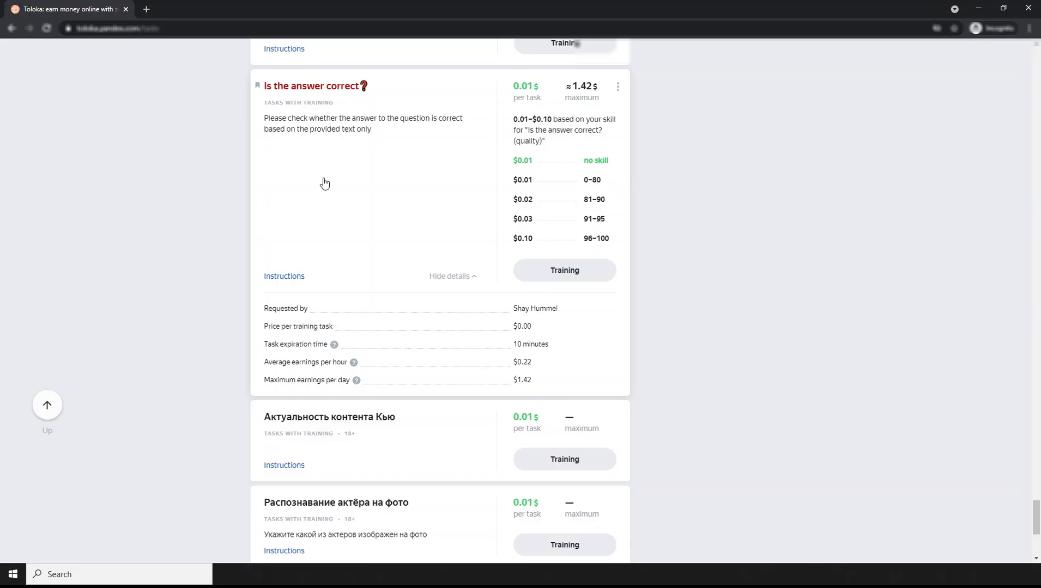
mouse_move(329, 187)
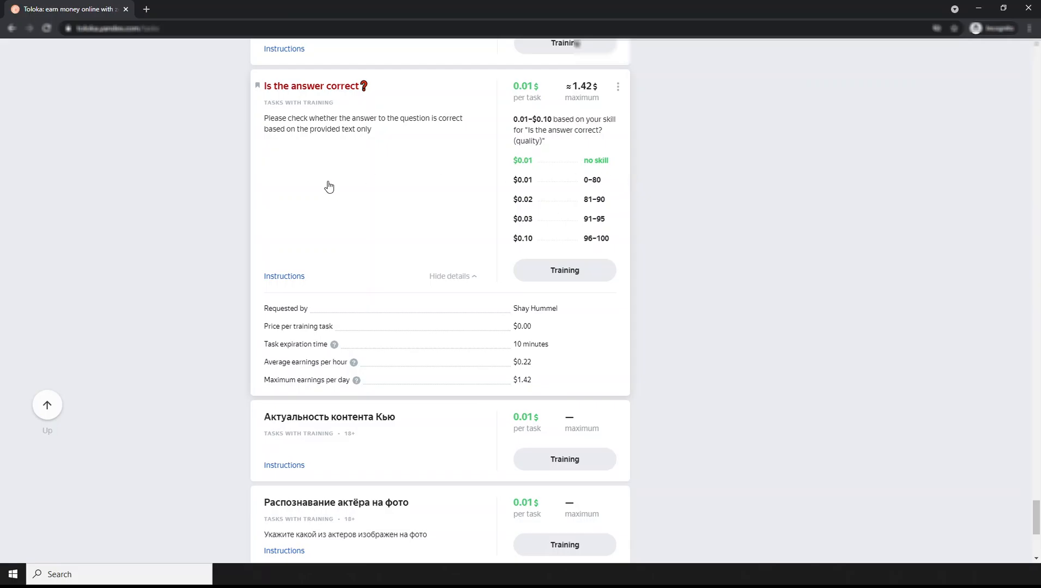
mouse_move(332, 186)
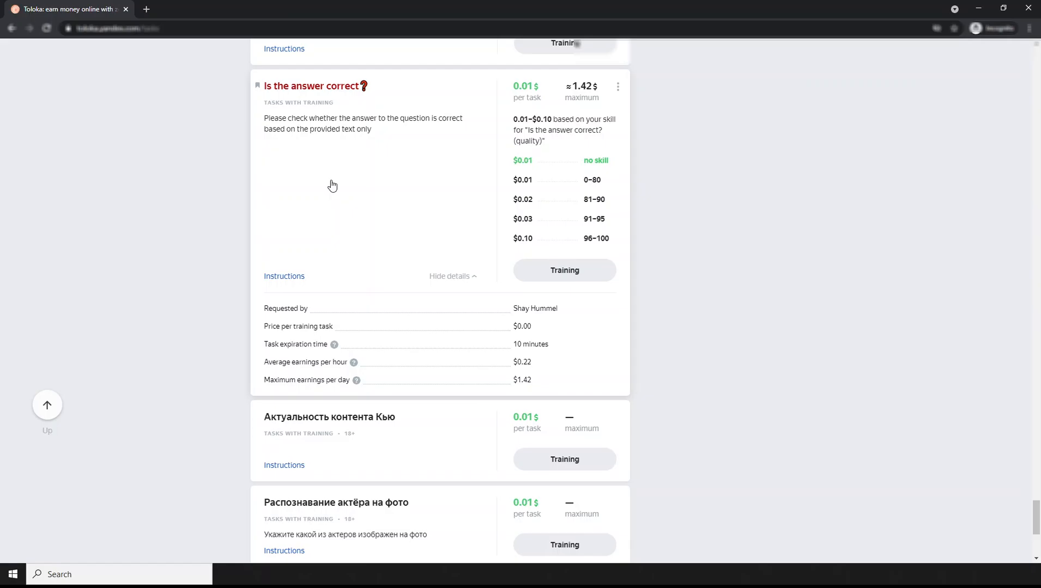
mouse_move(497, 199)
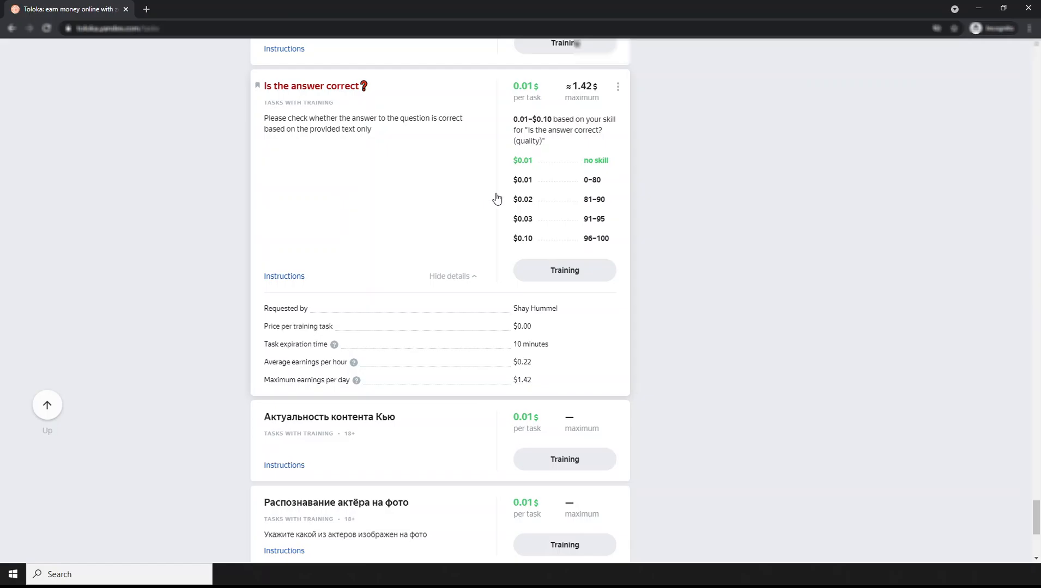
mouse_move(485, 197)
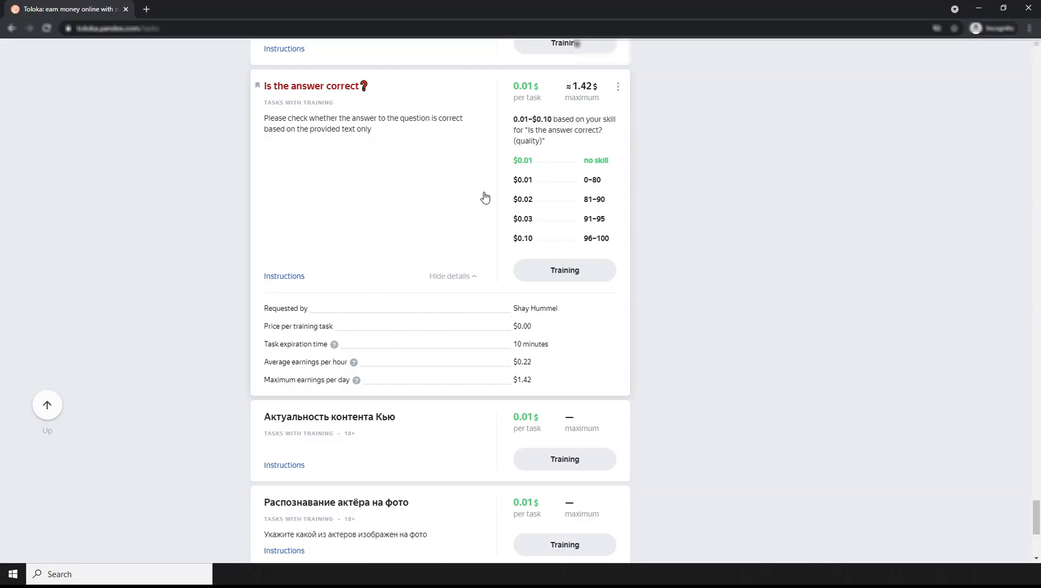
mouse_move(319, 155)
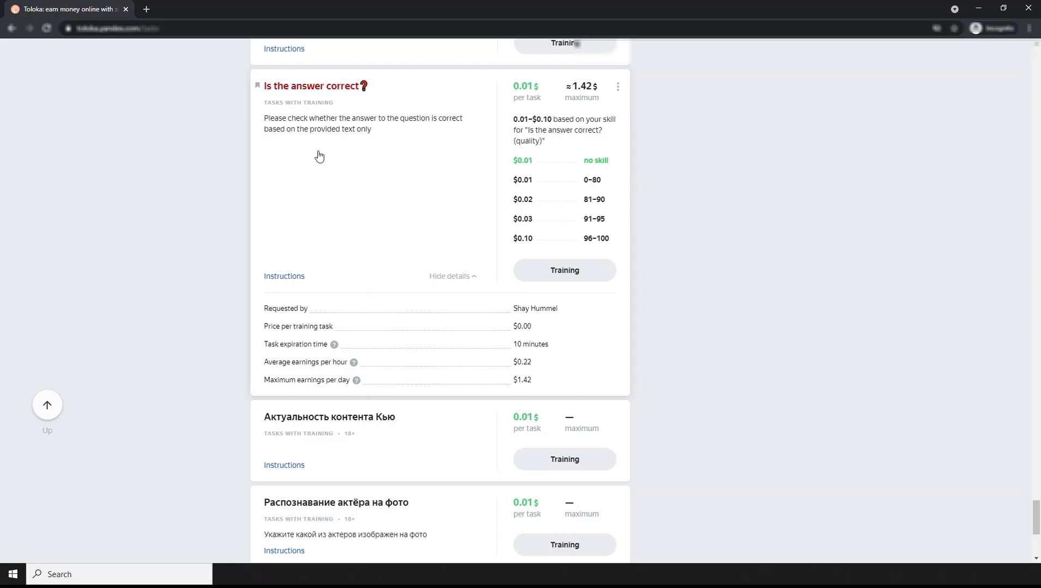
mouse_move(424, 194)
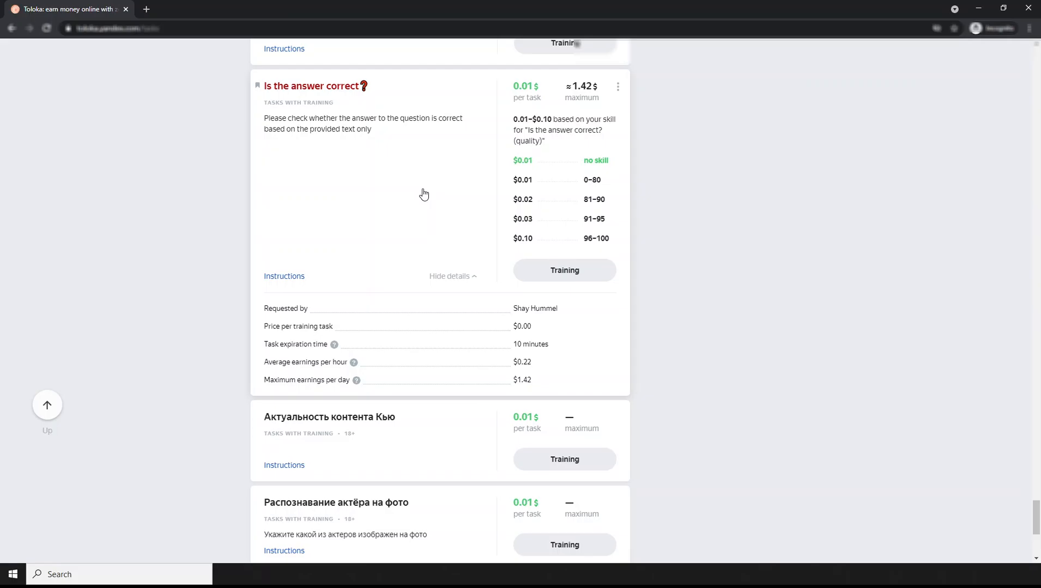
mouse_move(489, 231)
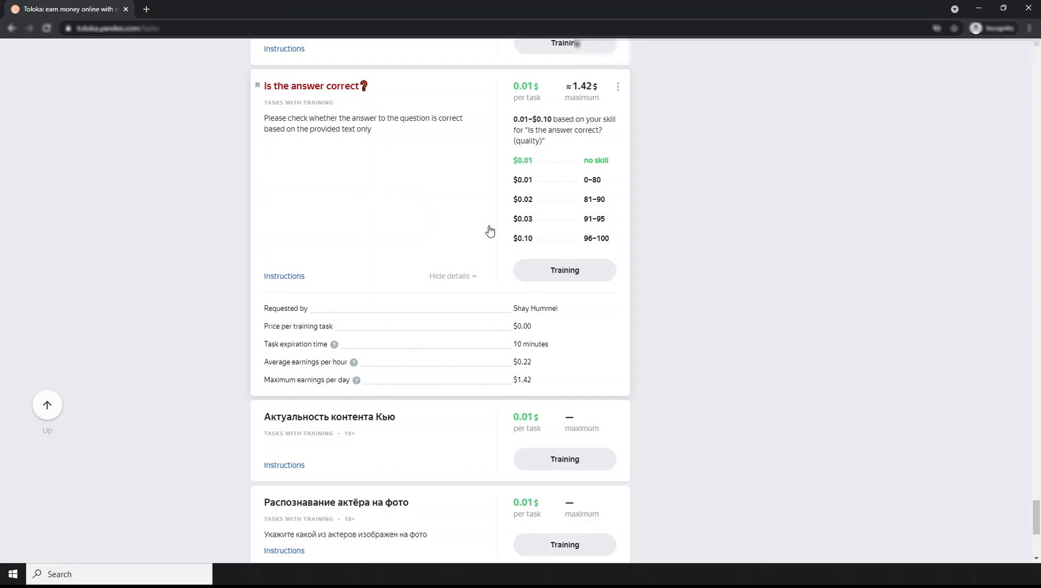
click(563, 270)
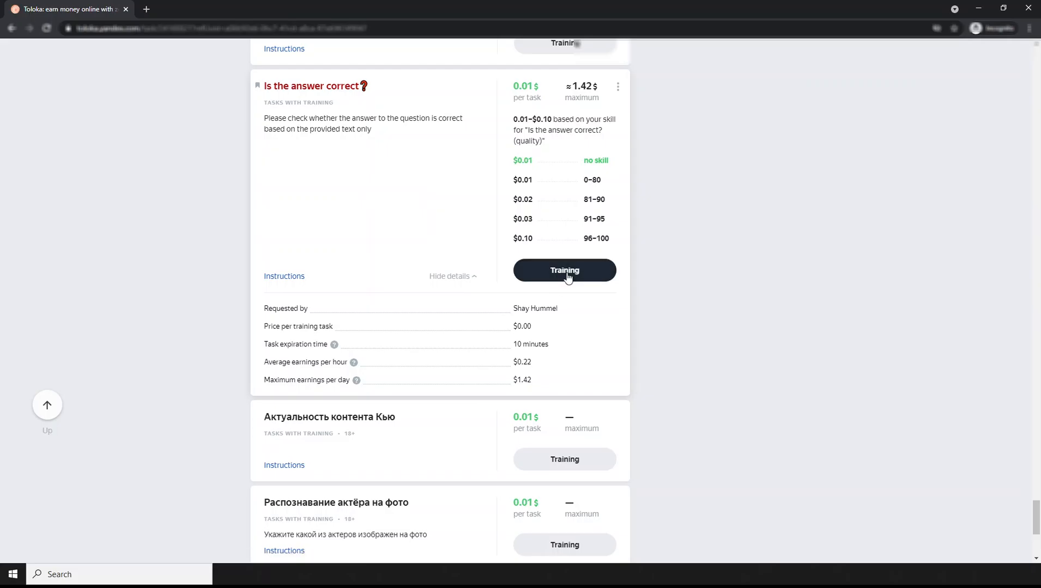
click(563, 270)
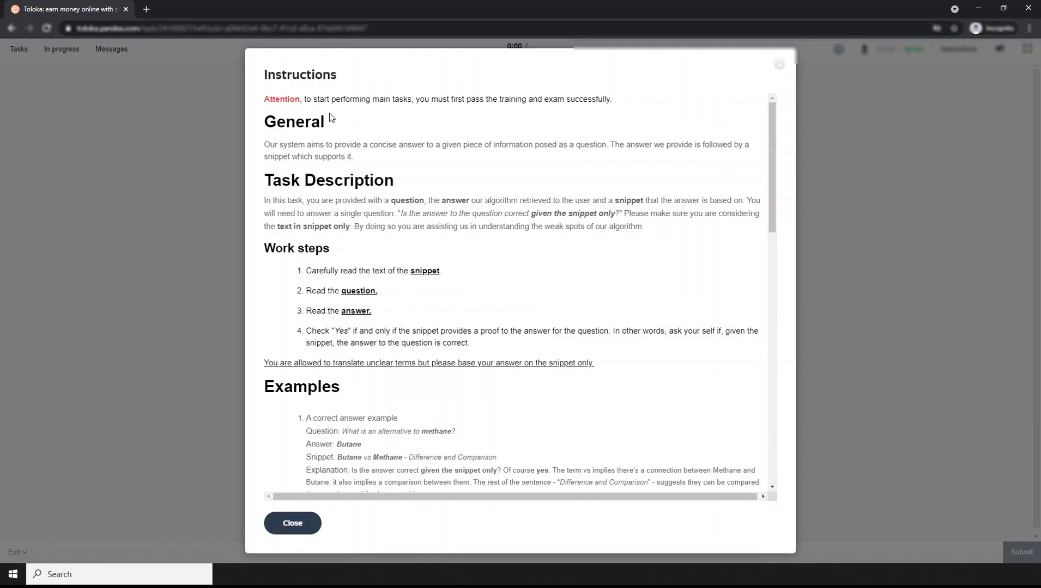
mouse_move(334, 109)
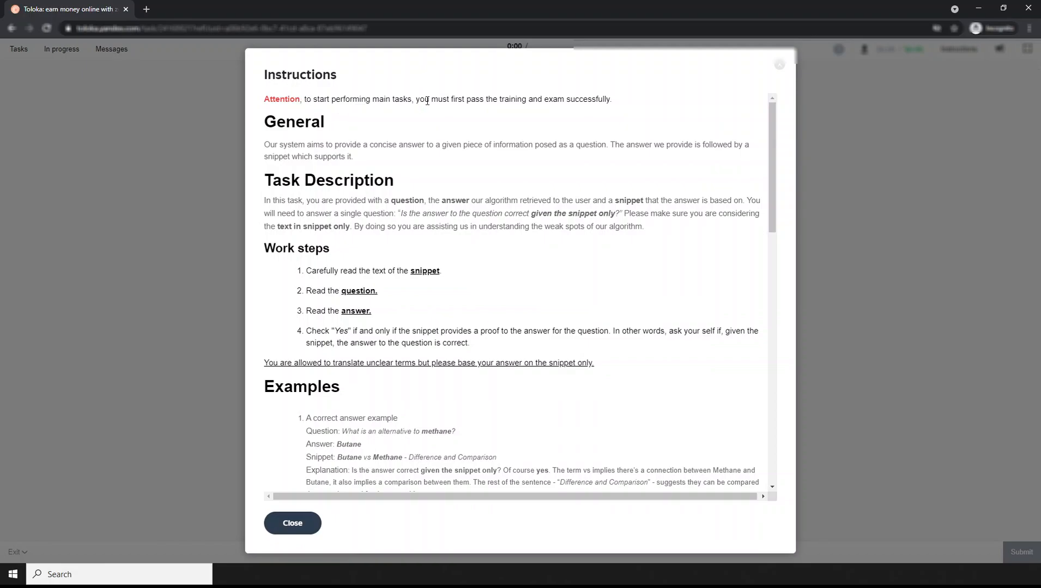
drag(466, 99, 527, 99)
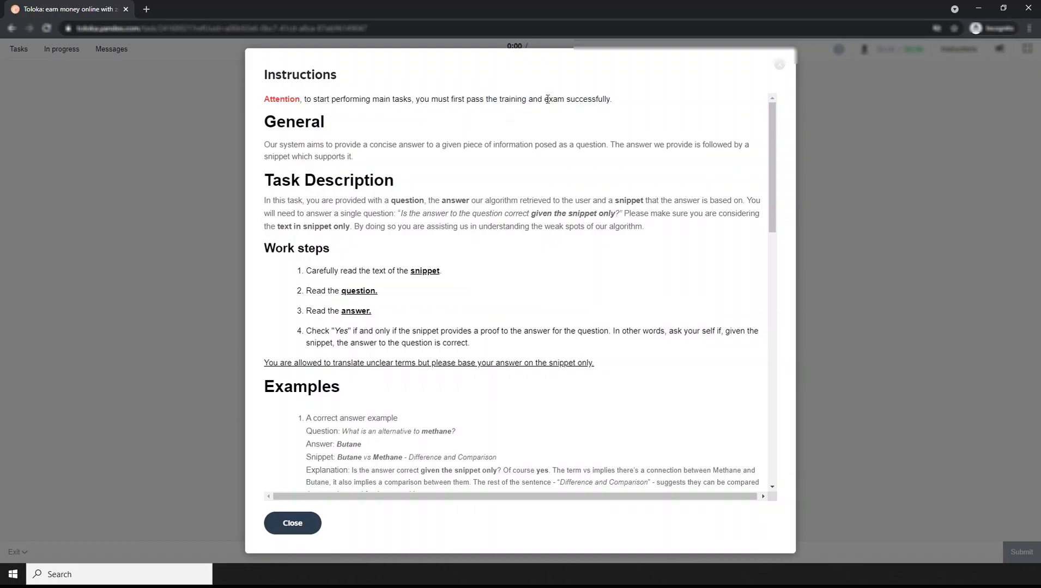
double_click(554, 100)
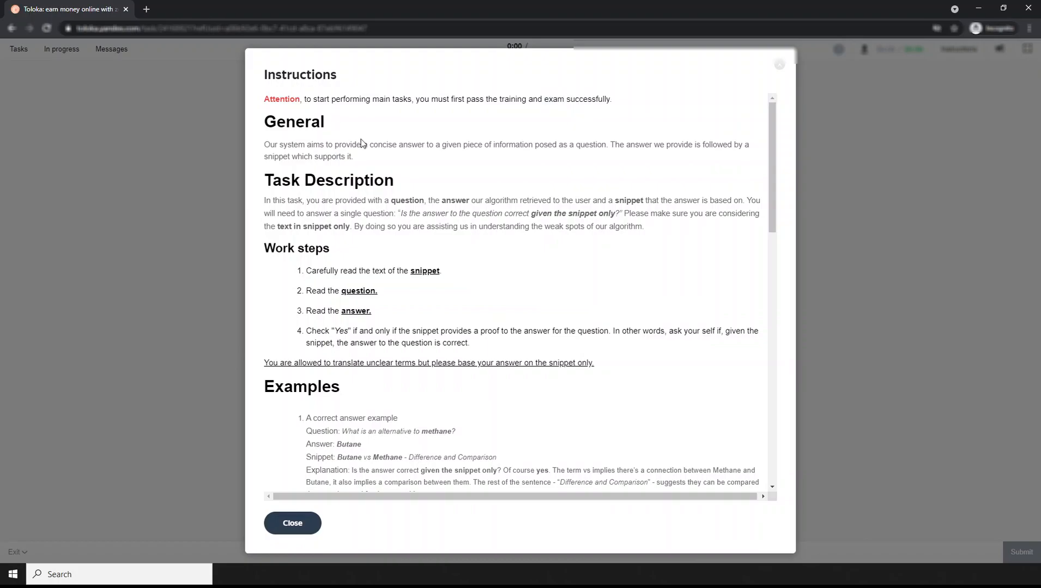
mouse_move(444, 154)
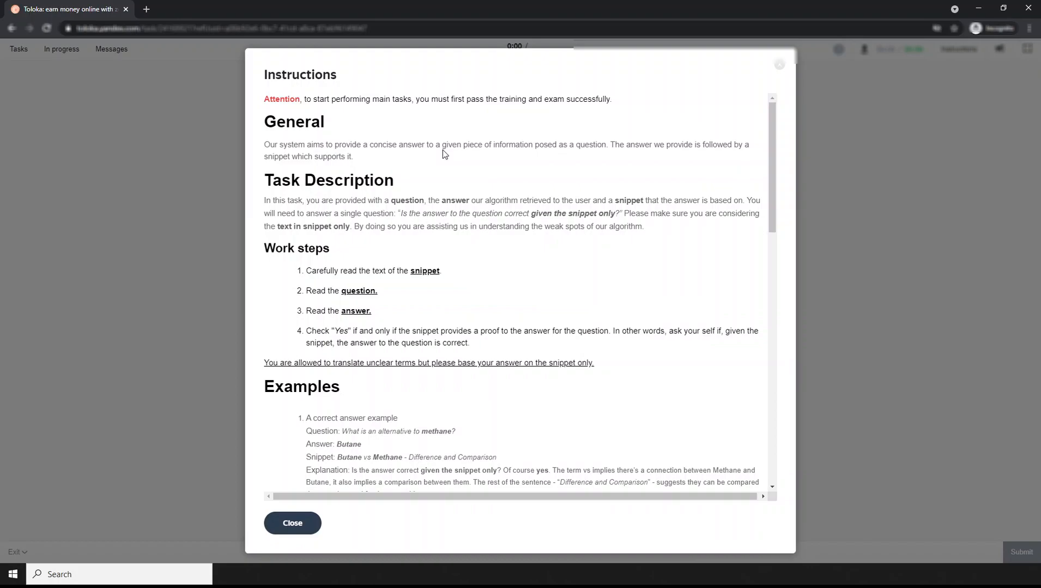
mouse_move(315, 200)
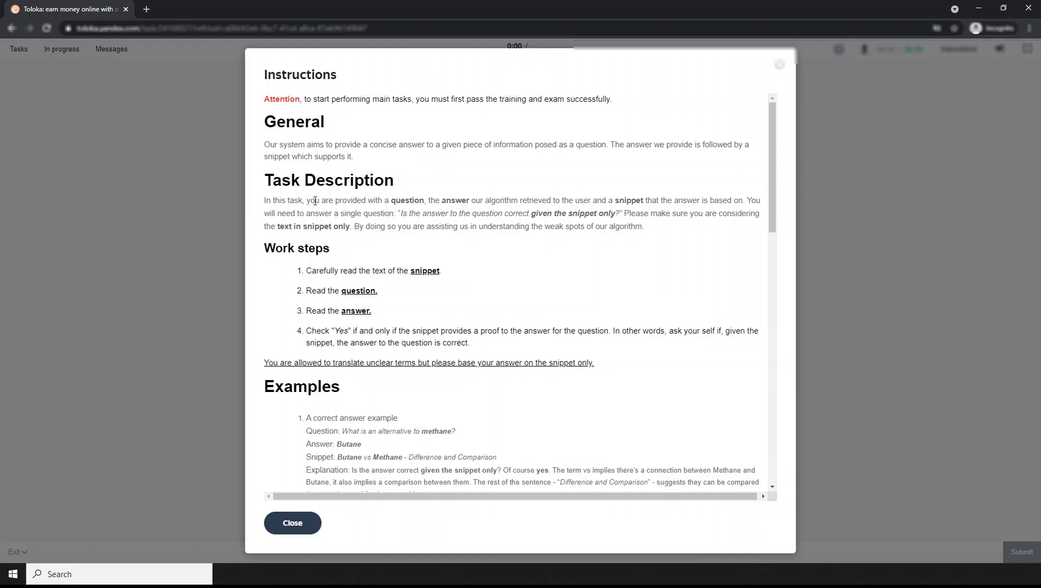
mouse_move(410, 216)
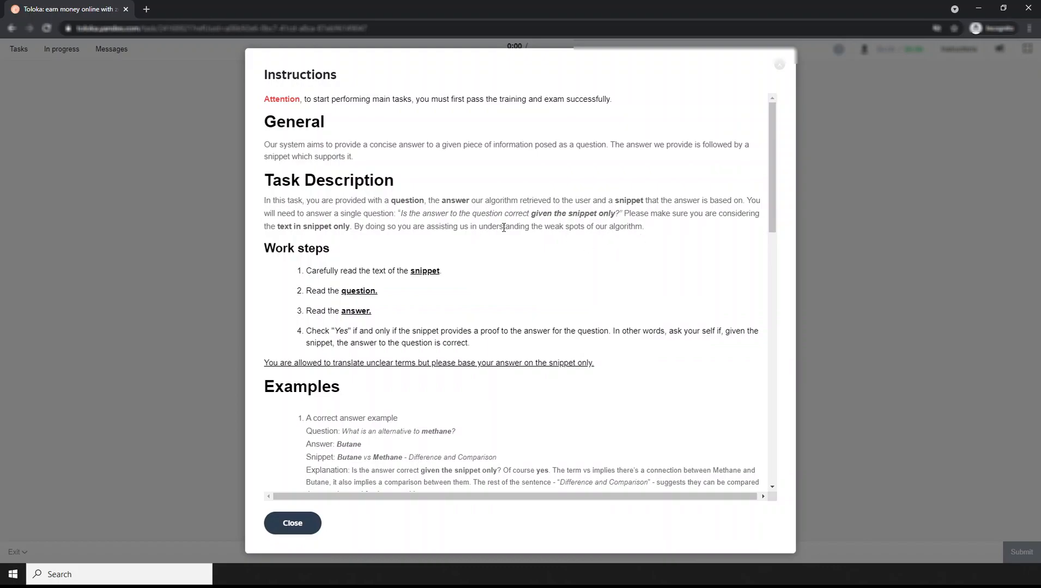
scroll(down, 3)
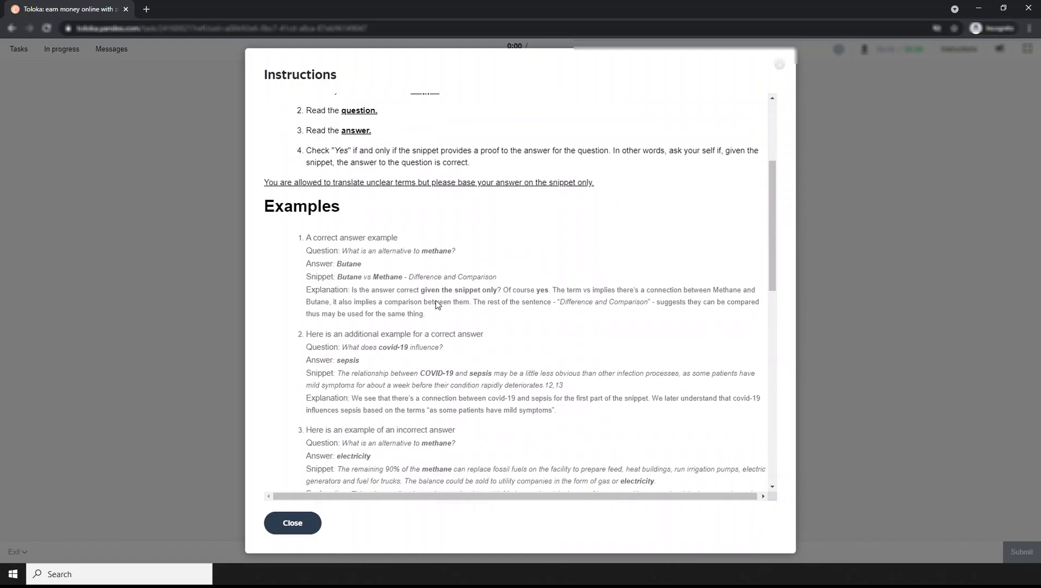
scroll(down, 3)
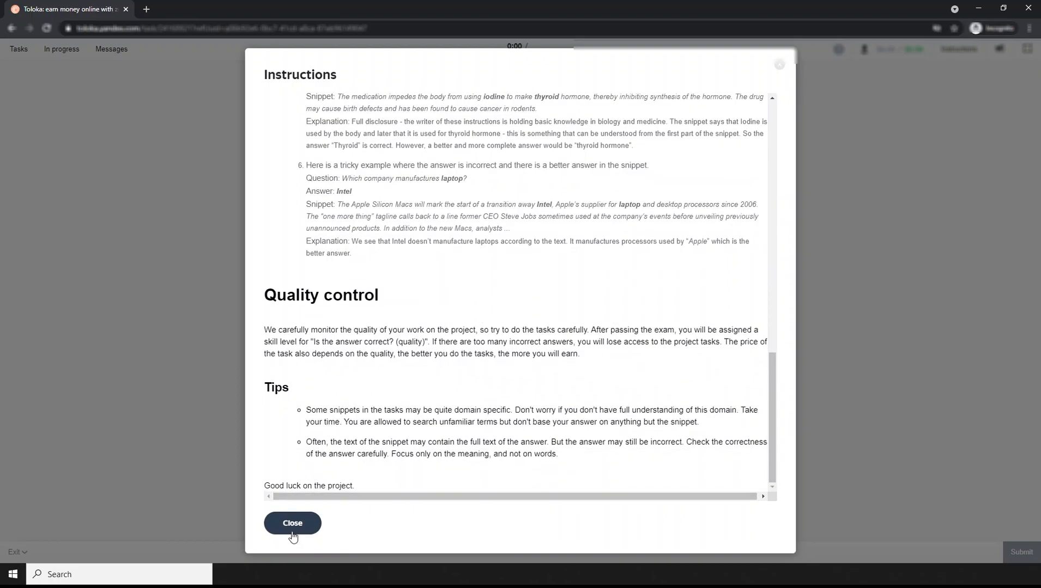
Close the Instructions dialog and read the first iodine question's snippet.
click(292, 523)
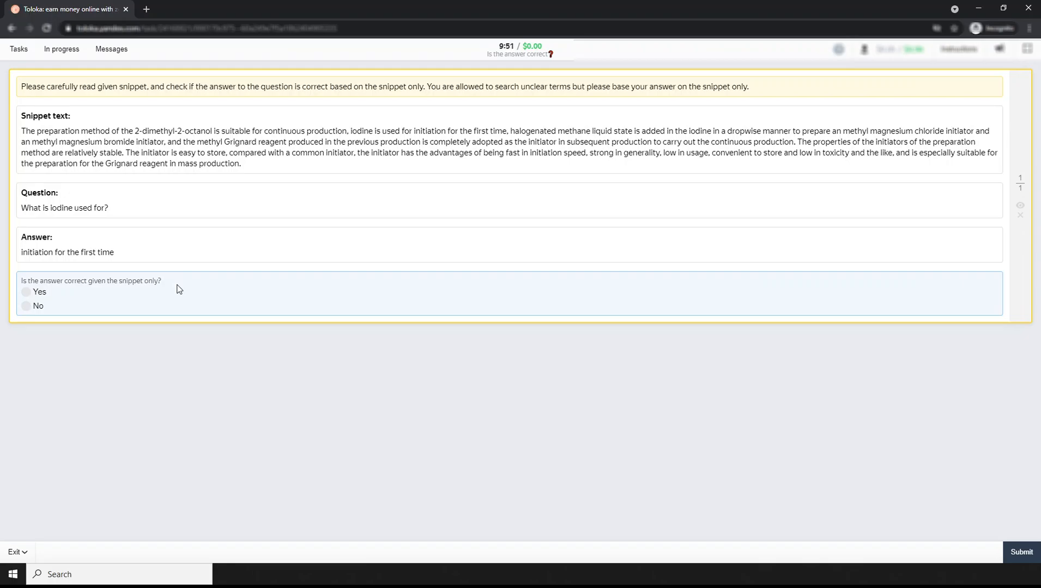
double_click(35, 116)
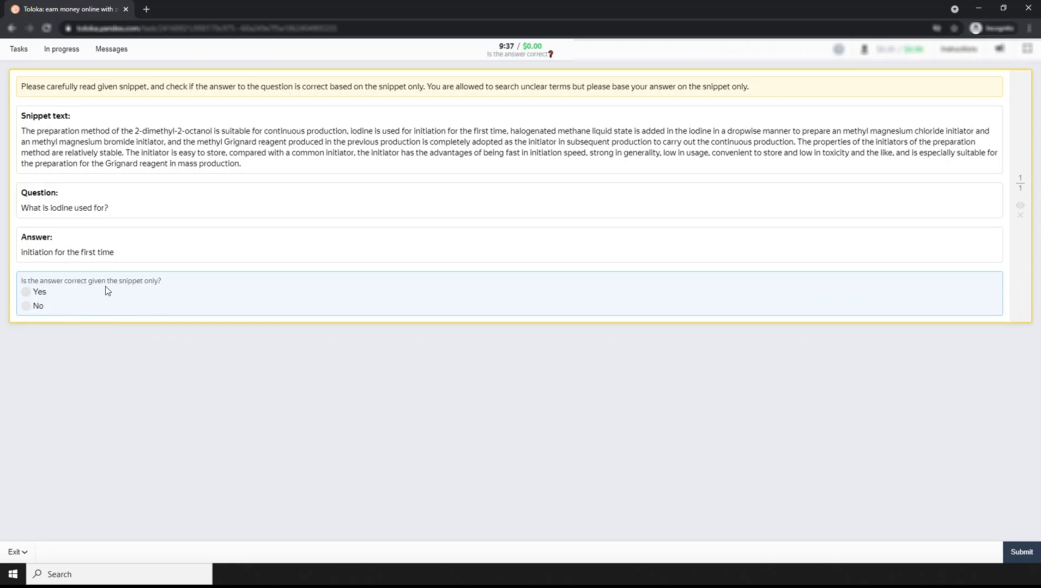
mouse_move(171, 208)
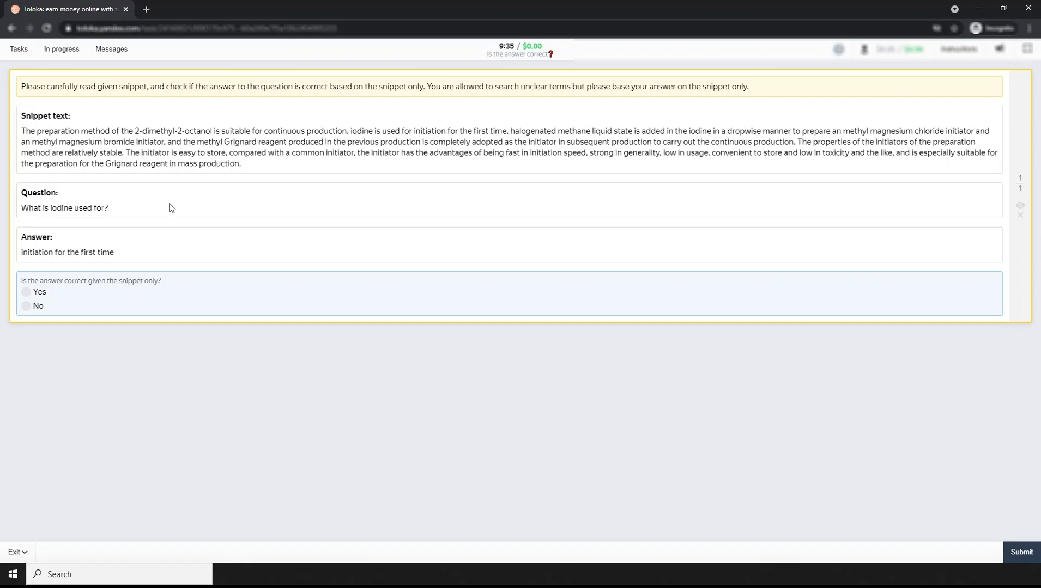
drag(20, 131, 225, 163)
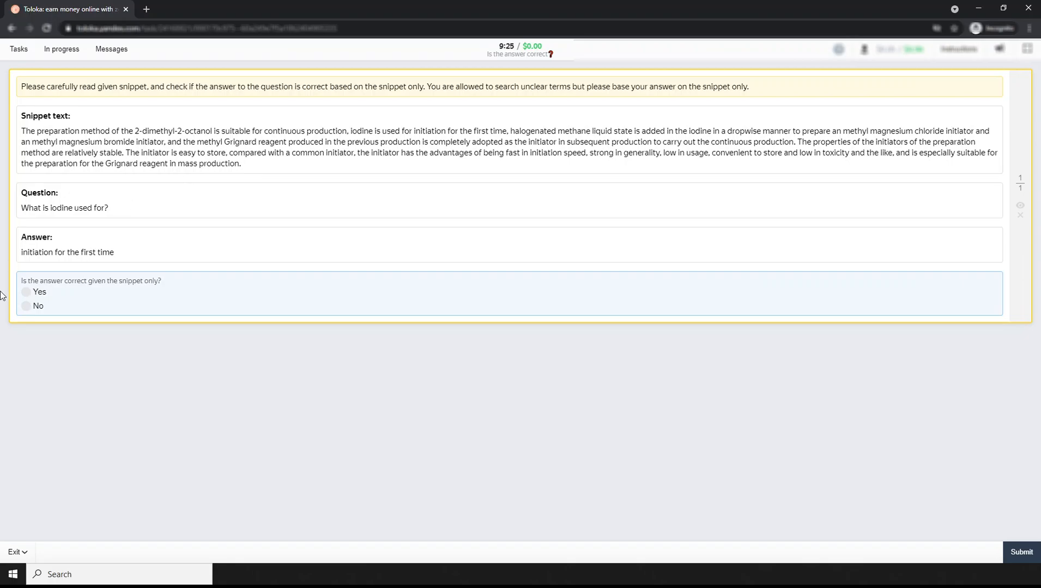
Judge 'initiation for the first time' as No after checking the snippet, and submit.
triple_click(67, 251)
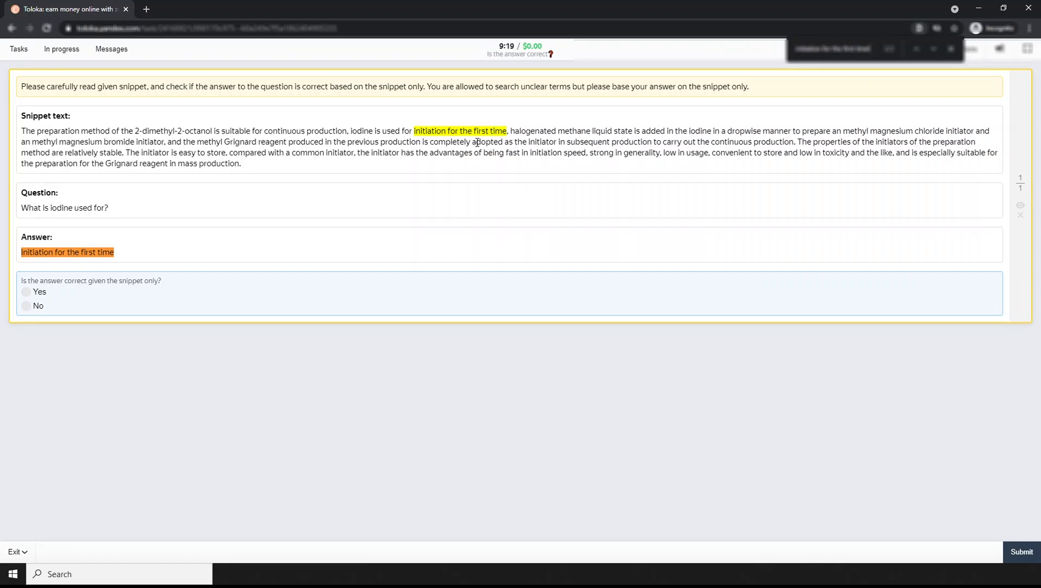
mouse_move(56, 220)
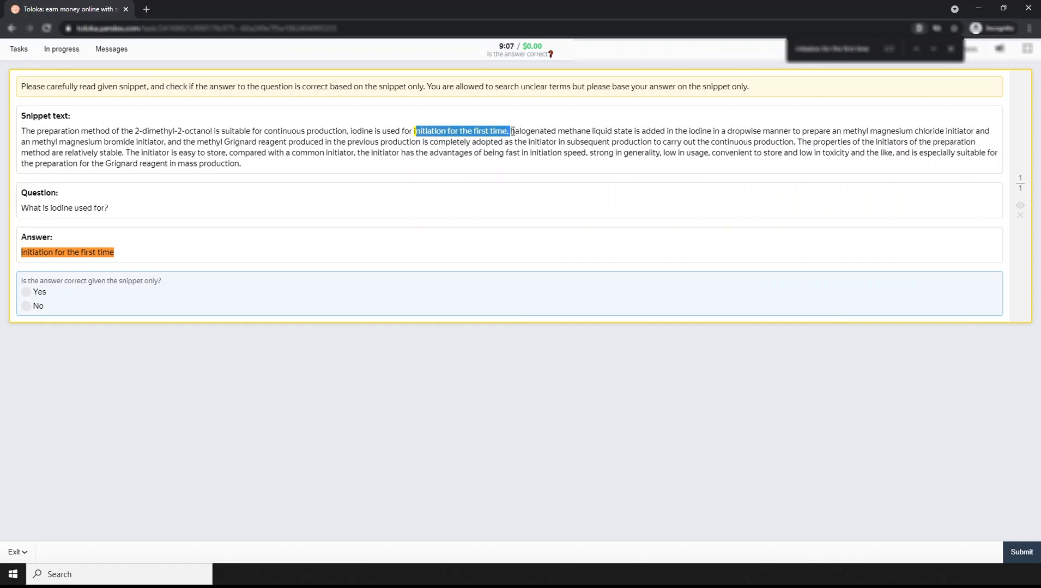
click(461, 131)
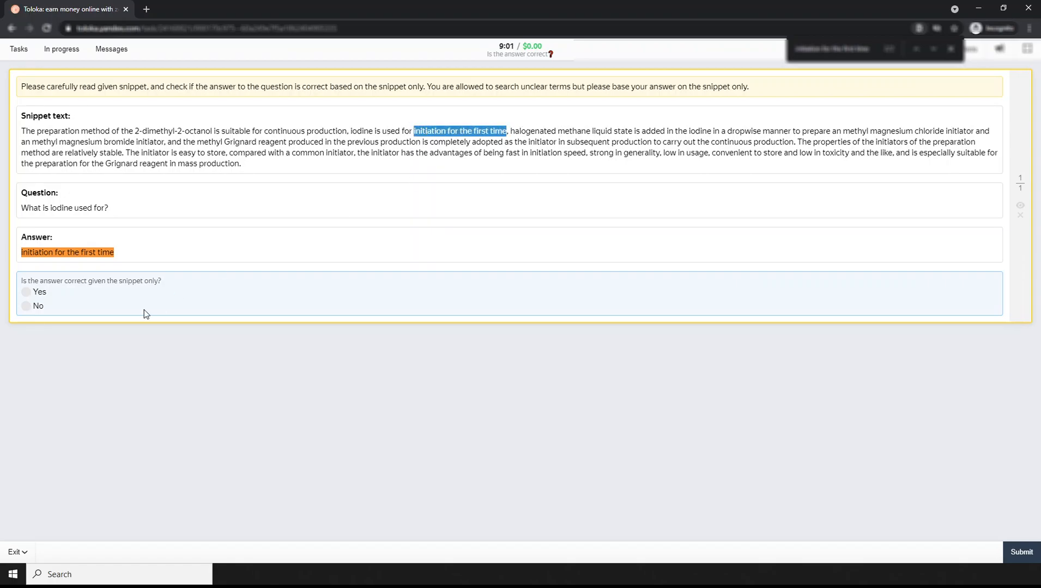
click(26, 306)
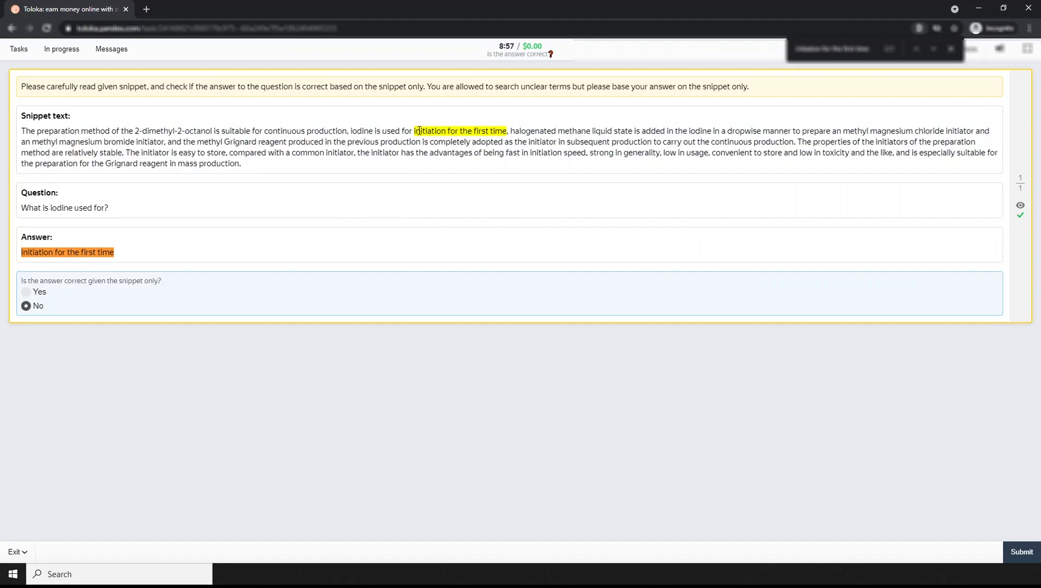
drag(413, 131, 504, 131)
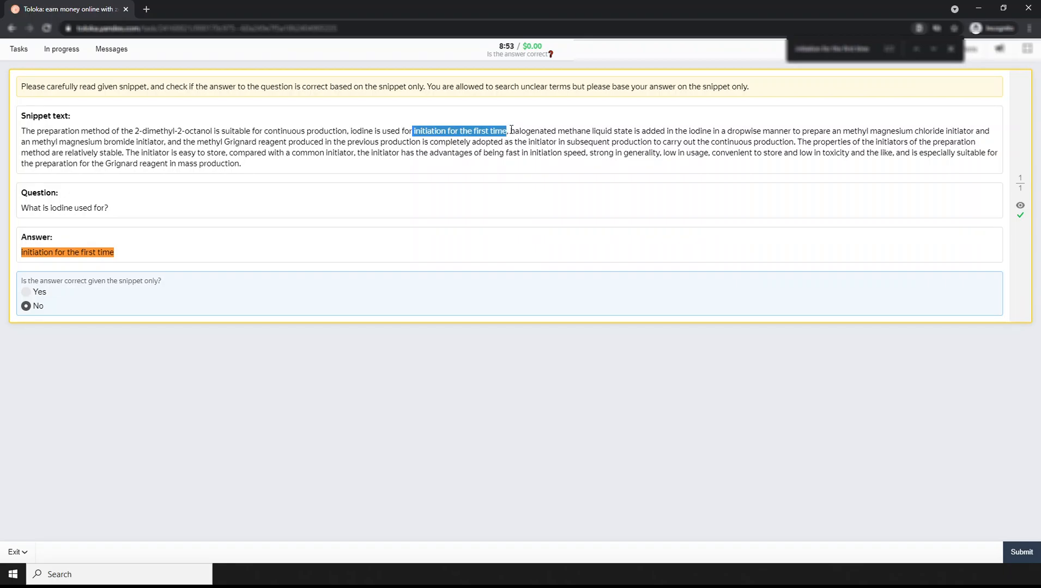
mouse_move(418, 192)
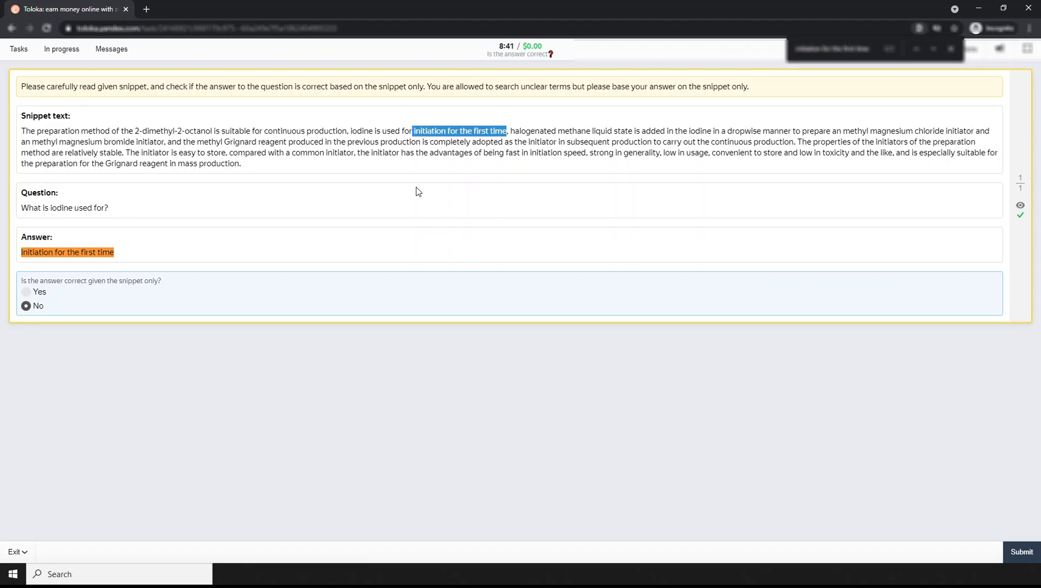
mouse_move(797, 509)
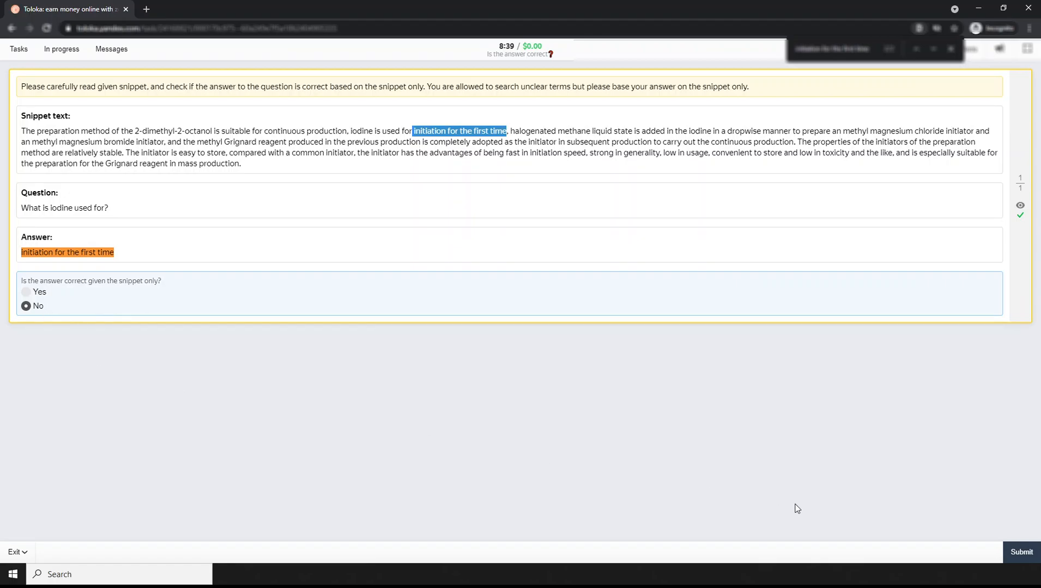
click(1021, 552)
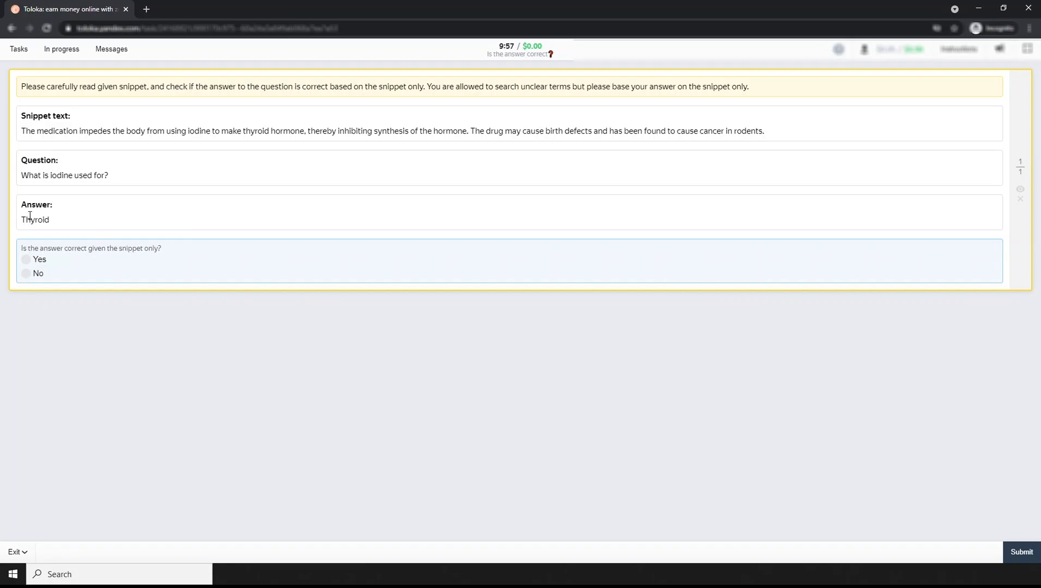
Find 'thyroid hormone' in the snippet, judge Thyroid as Yes, and submit.
drag(48, 175, 102, 176)
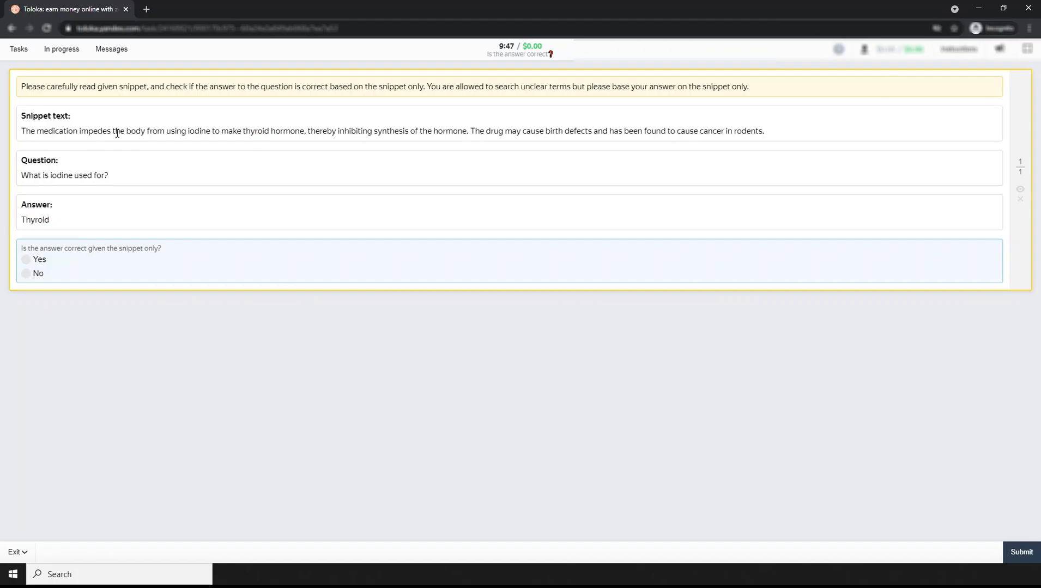
drag(165, 131, 276, 131)
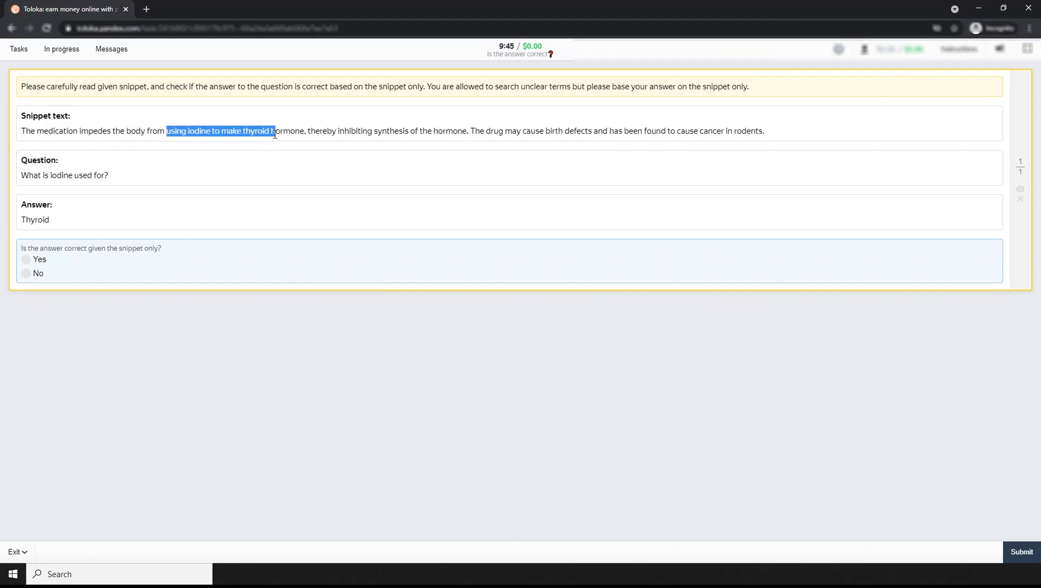
drag(273, 131, 304, 131)
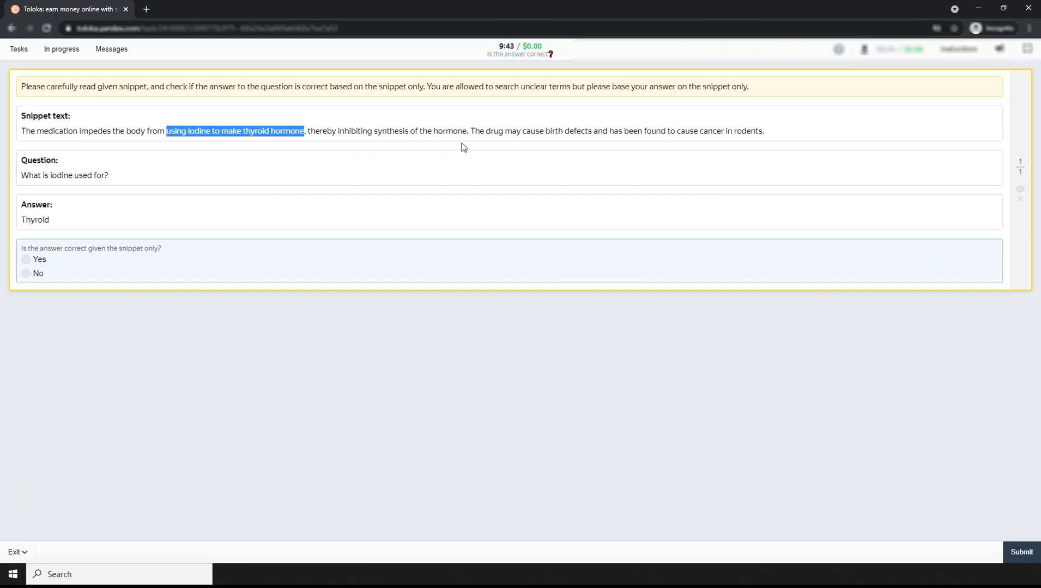
double_click(255, 131)
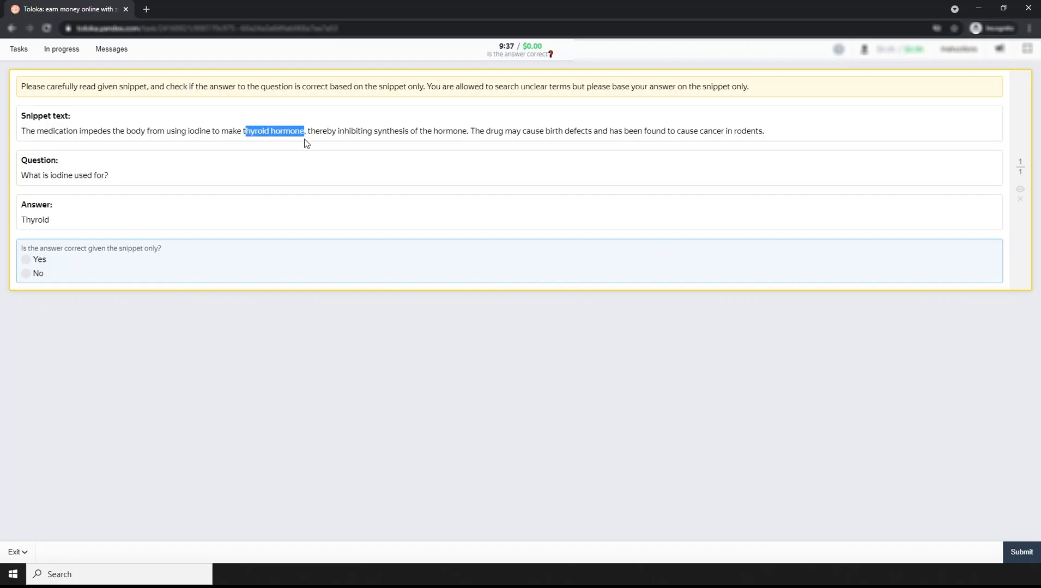
click(274, 131)
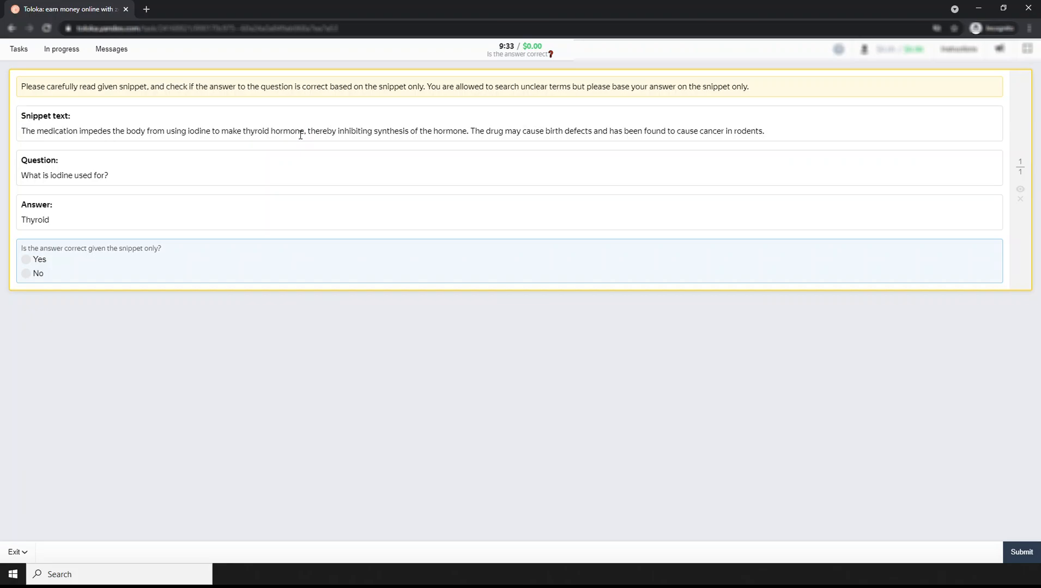
click(26, 259)
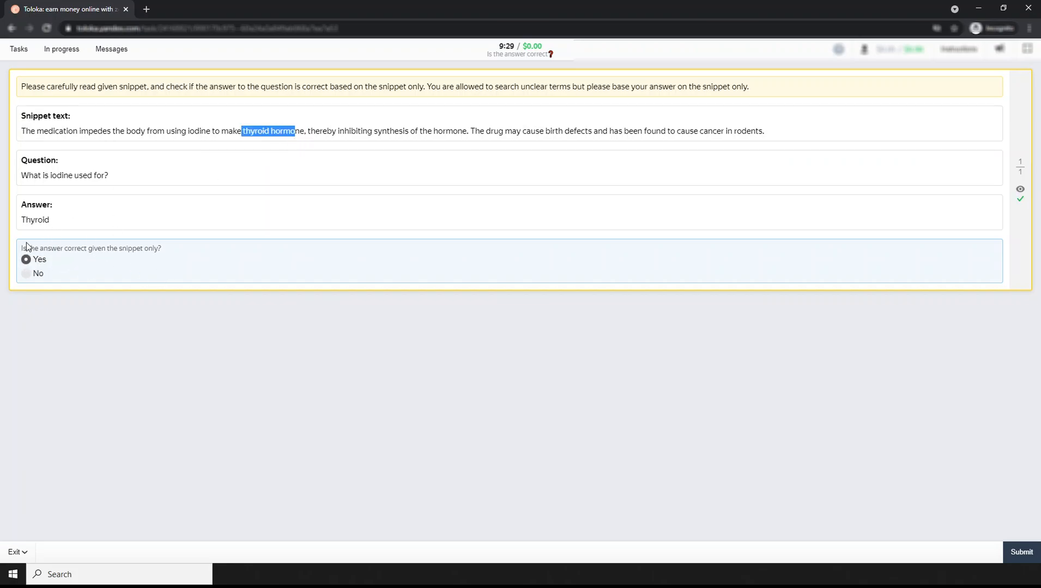
click(1021, 552)
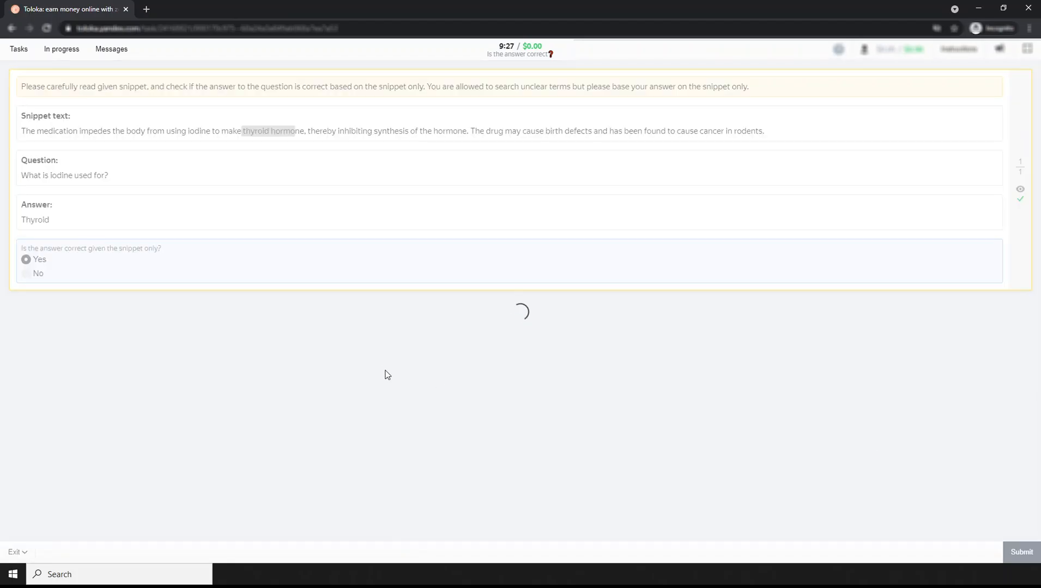
mouse_move(208, 299)
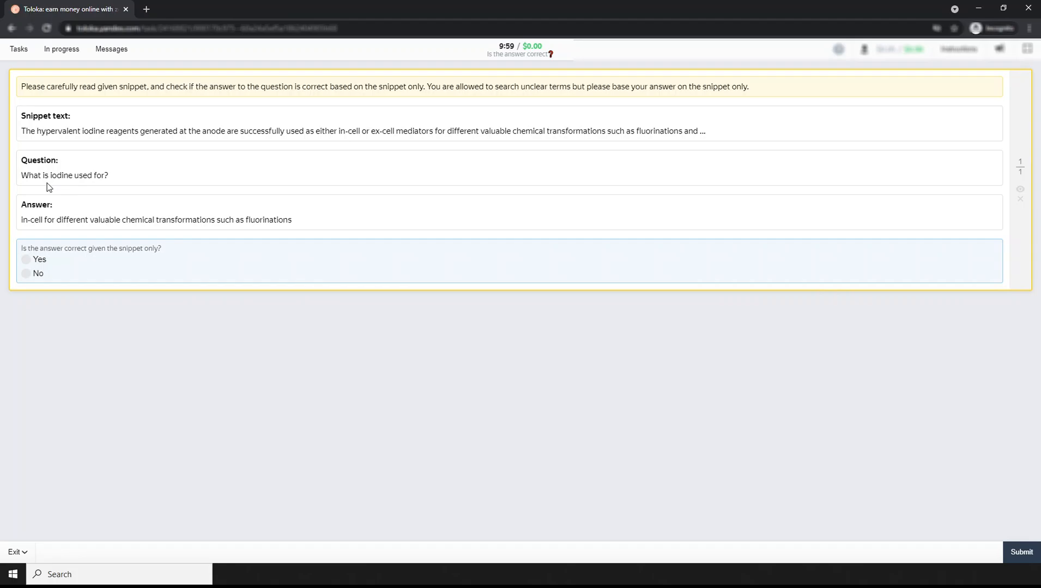
Judge the in-cell chemical transformations mediators answer as Yes and submit.
drag(50, 175, 98, 176)
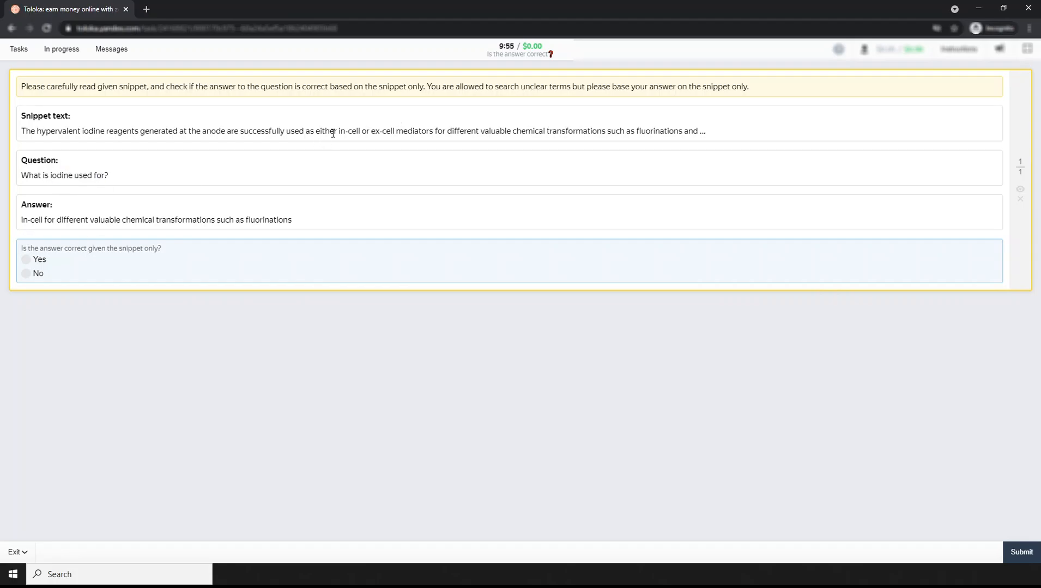
drag(339, 131, 583, 131)
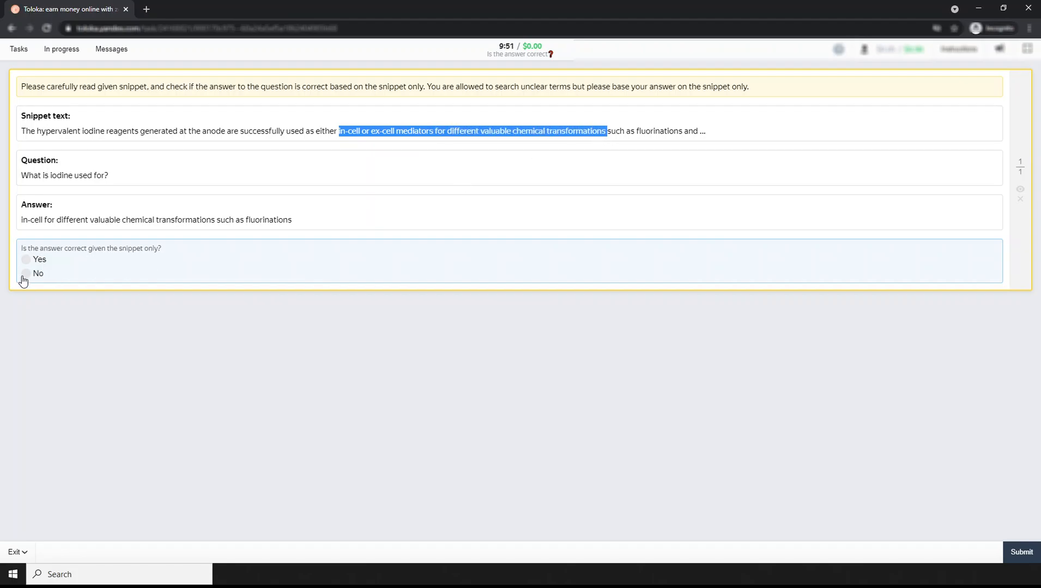
click(26, 259)
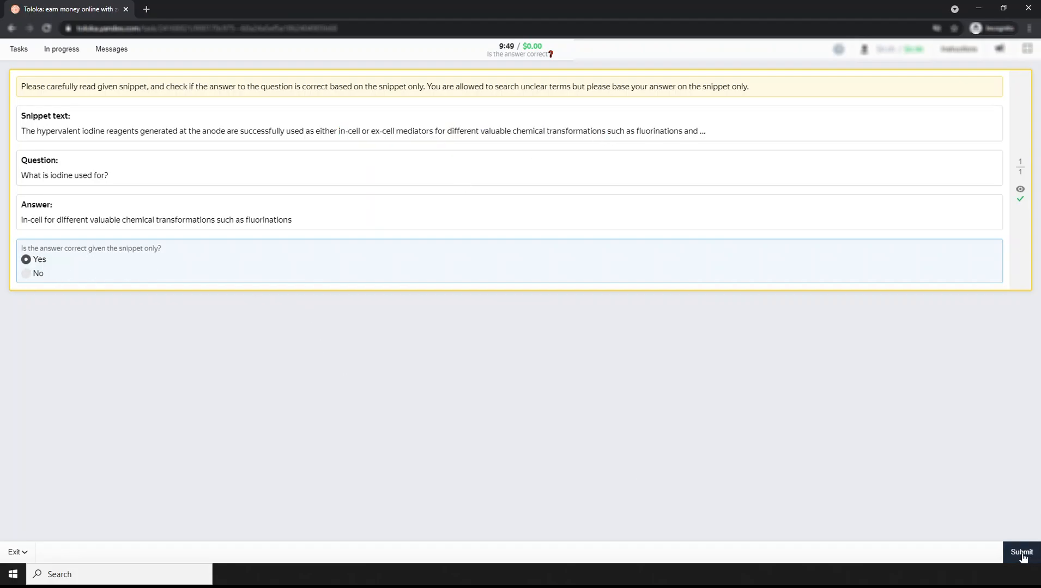
click(1021, 552)
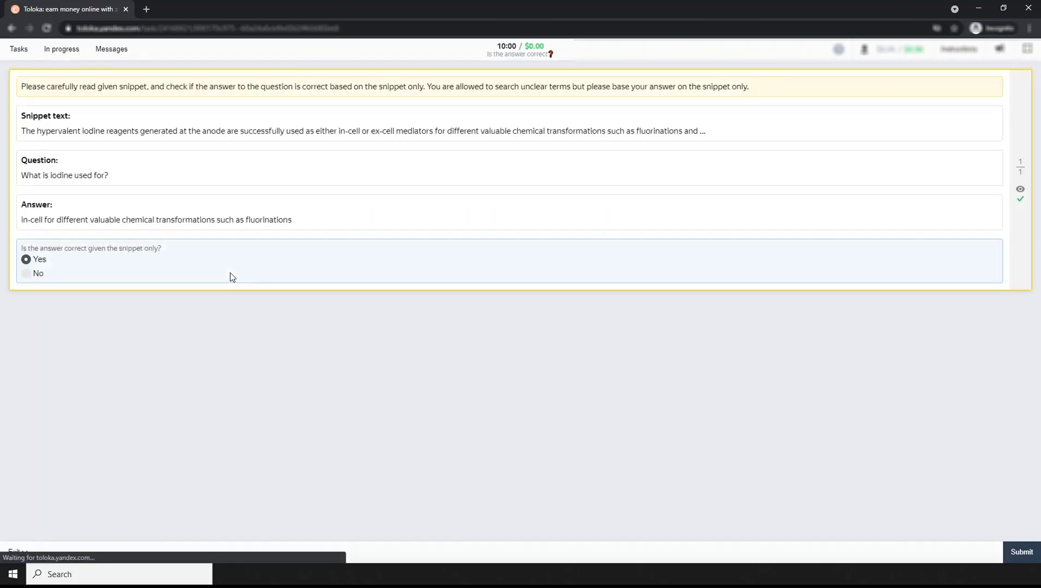
Judge Intel Corp as No for the laptop-manufacturer question and submit.
click(1021, 553)
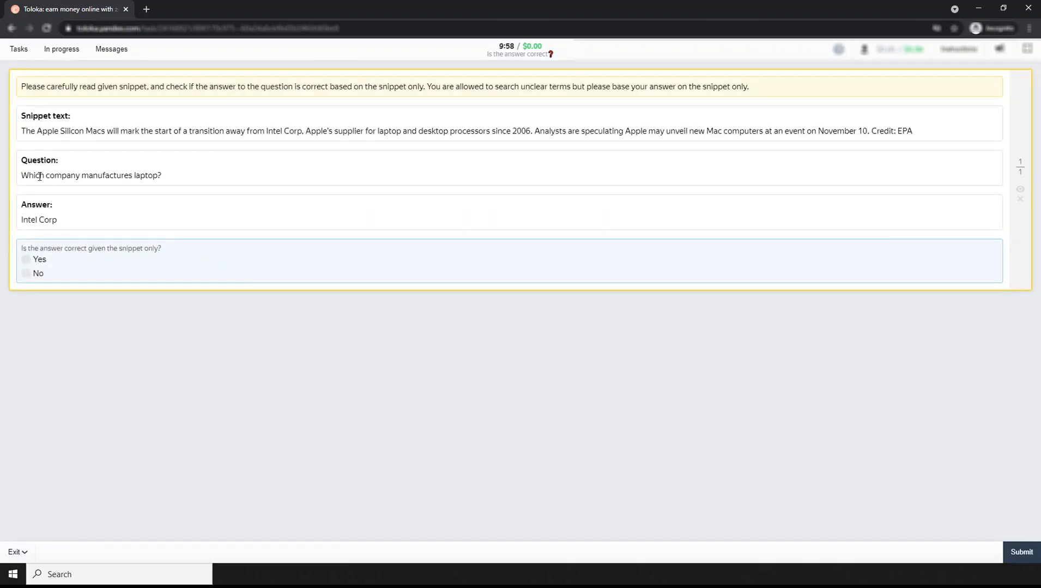
drag(21, 176, 161, 175)
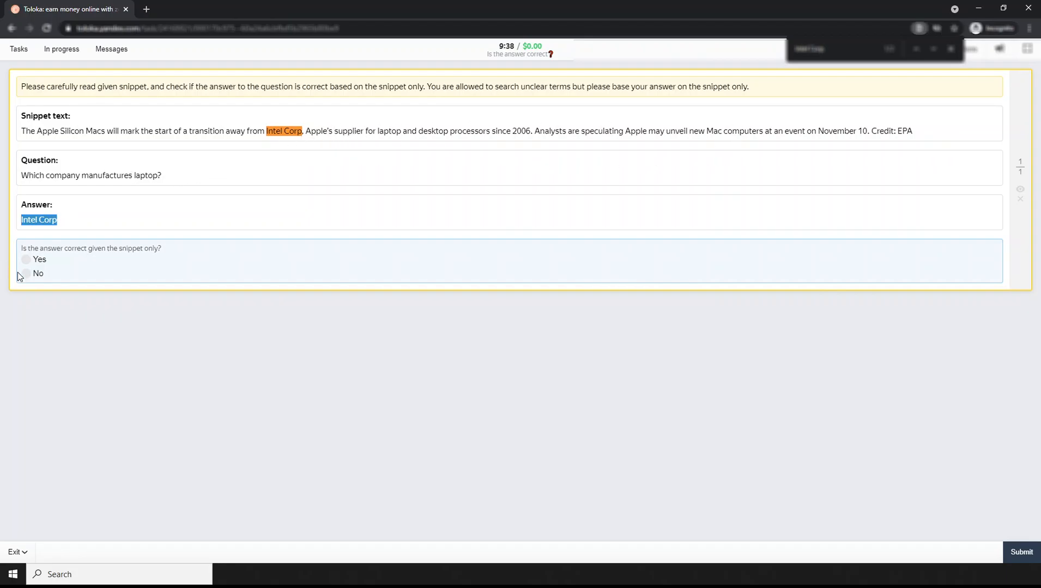
click(26, 273)
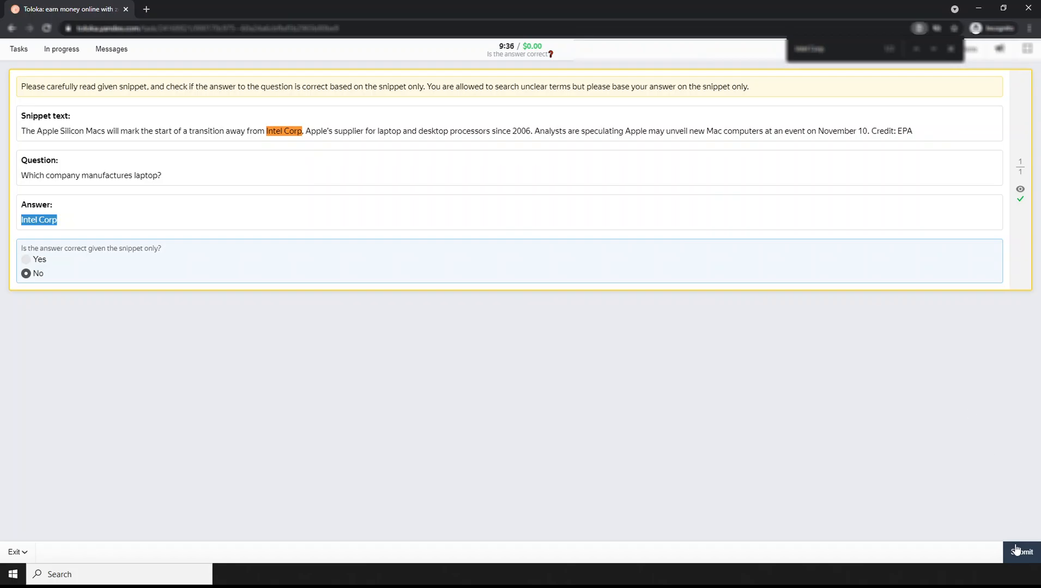
click(1020, 553)
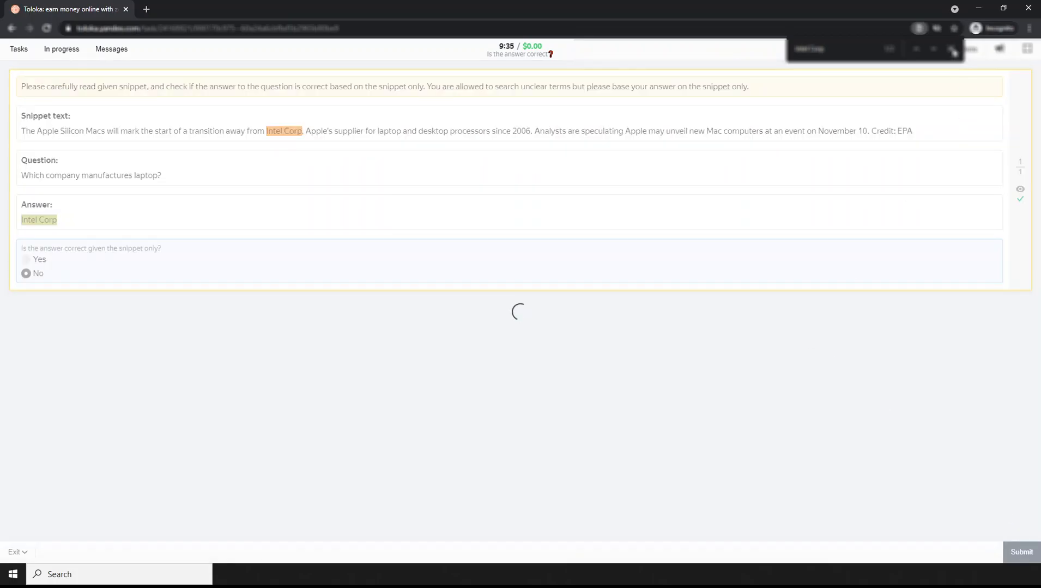
Review the instructions' examples, then submit Butane as Yes for the methane-alternative question.
click(1021, 552)
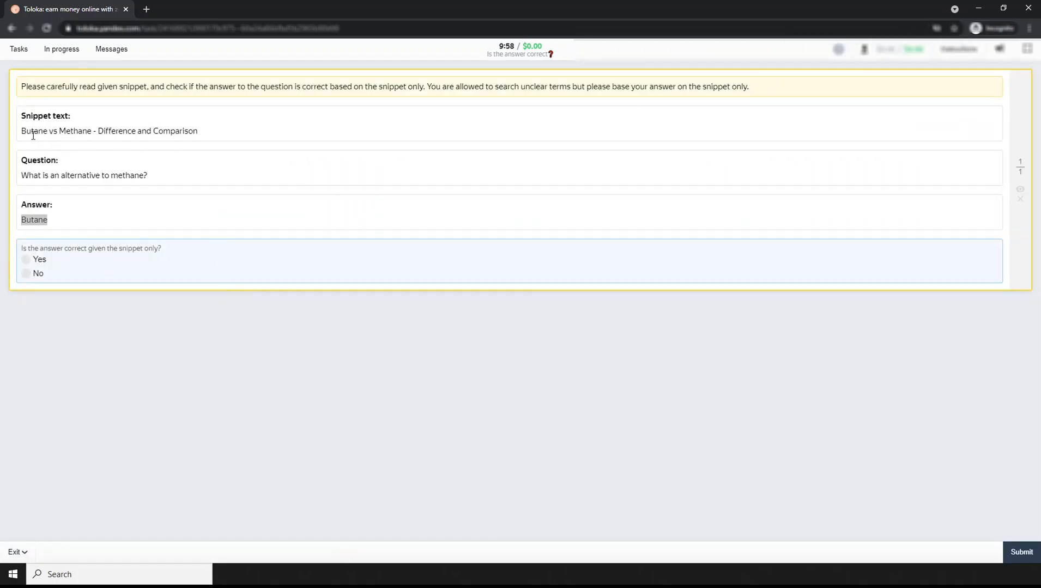
drag(20, 130, 89, 130)
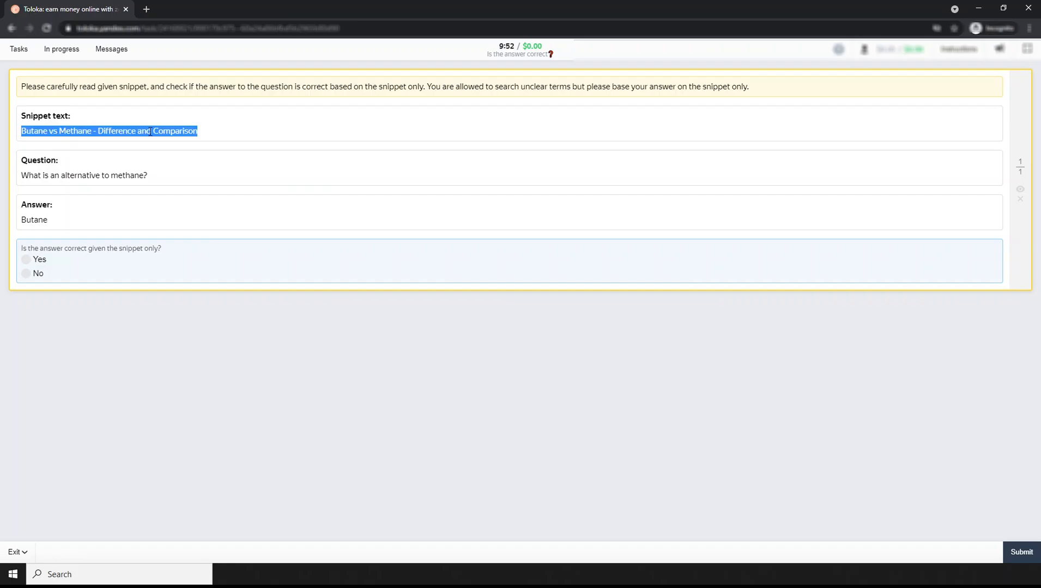
click(958, 49)
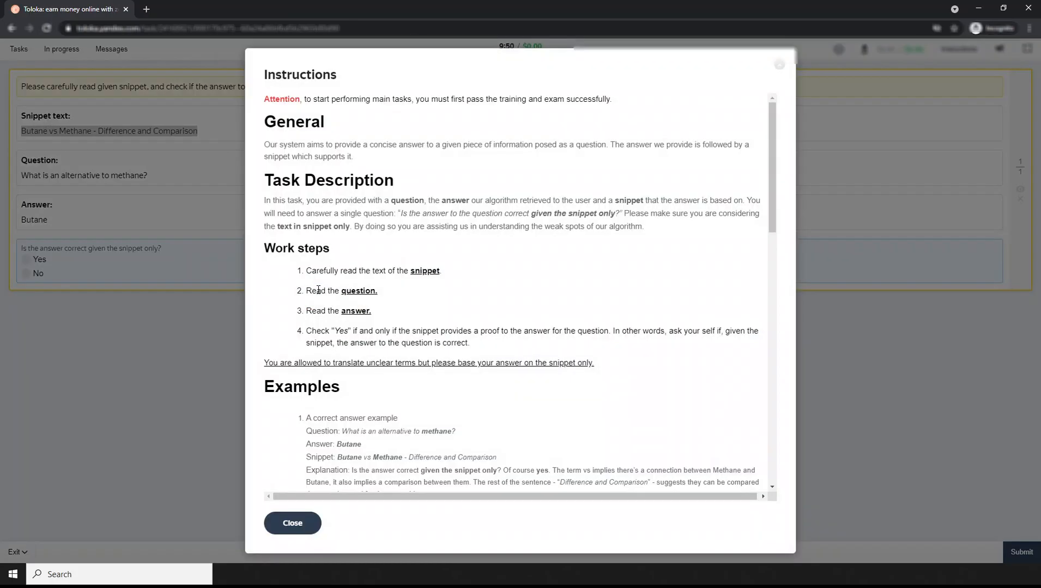
scroll(down, 3)
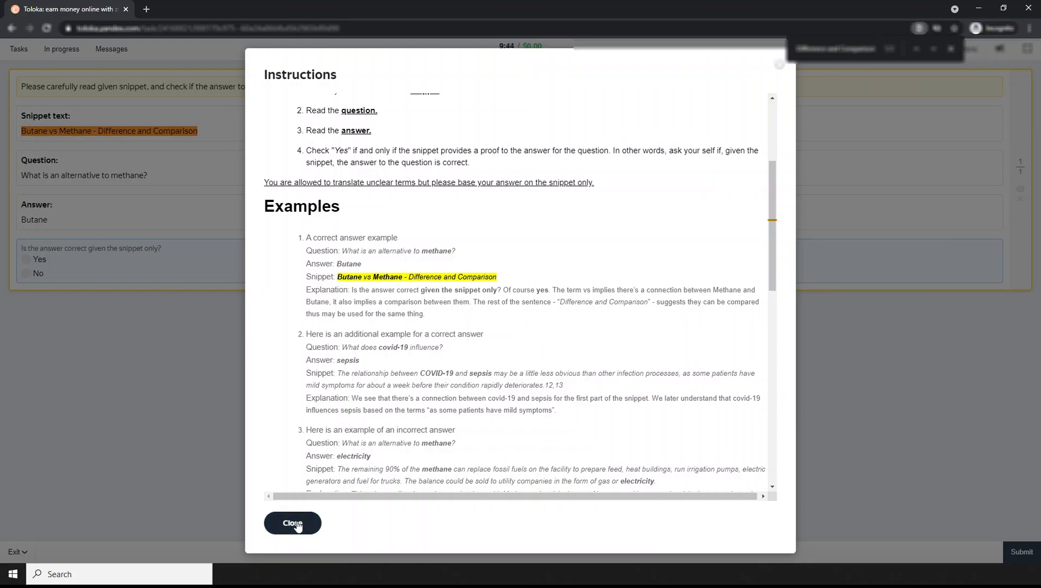
click(292, 523)
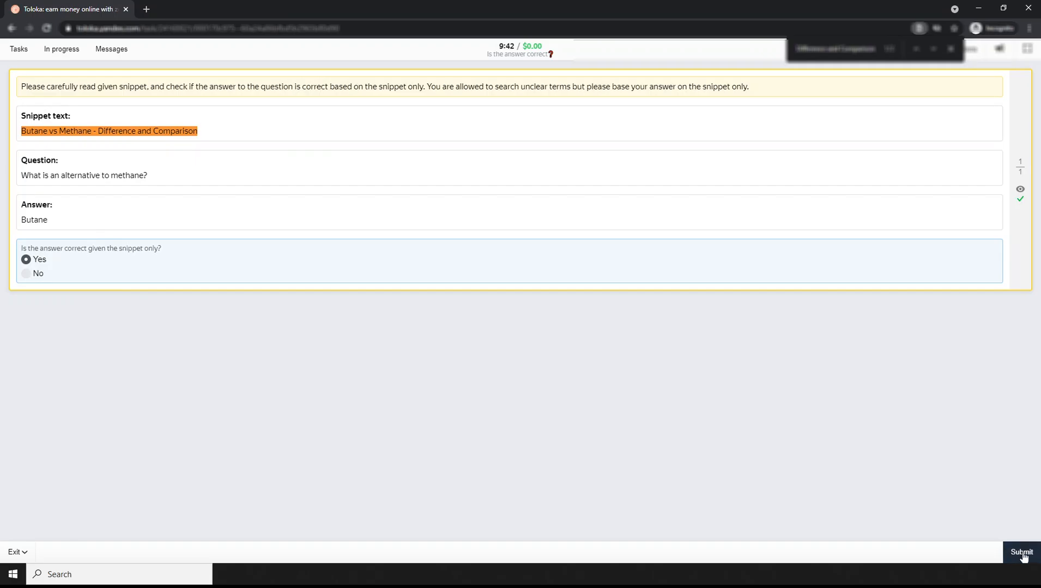
click(1021, 553)
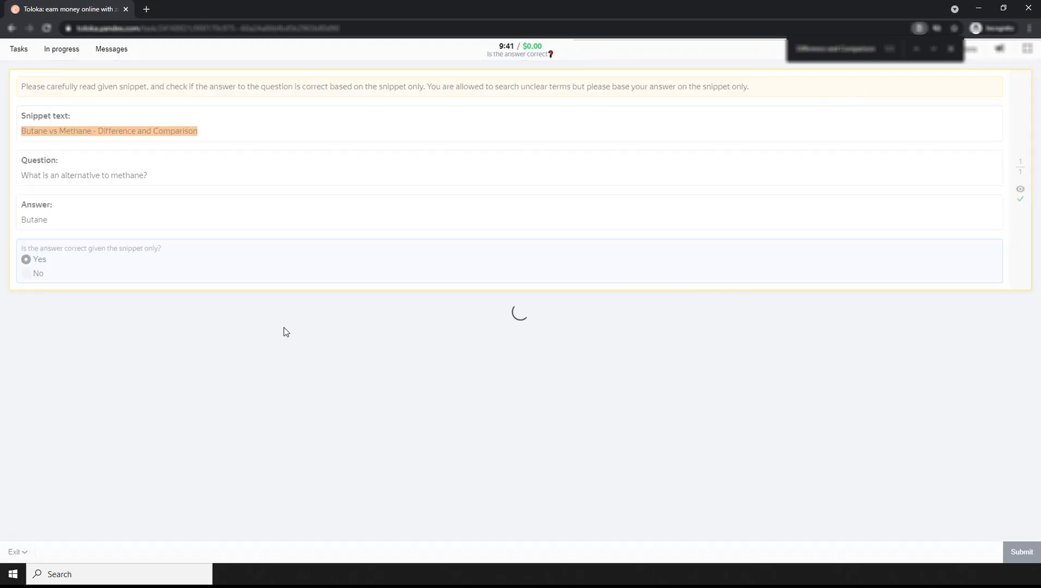
click(1021, 552)
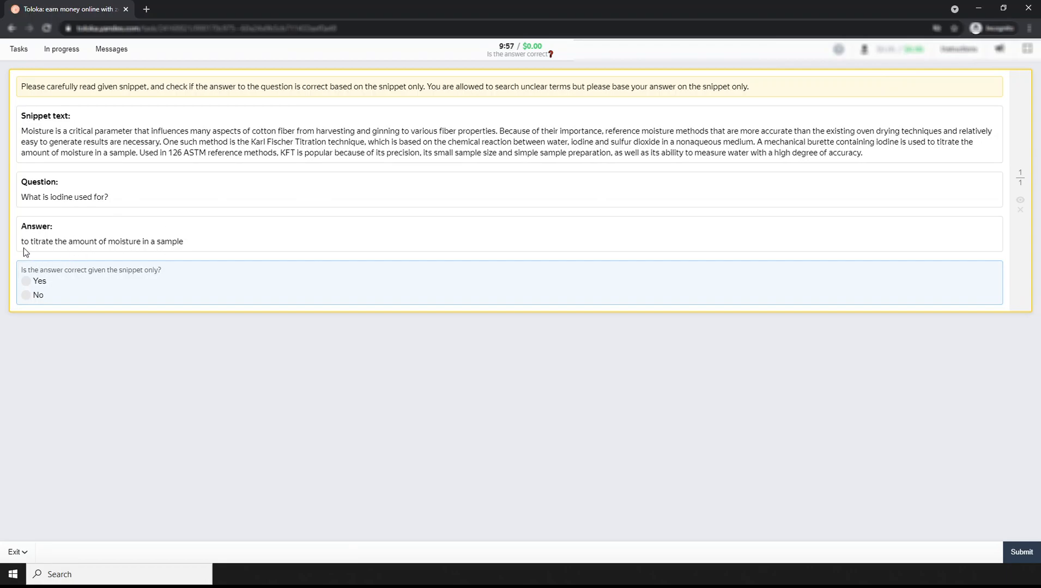
mouse_move(76, 251)
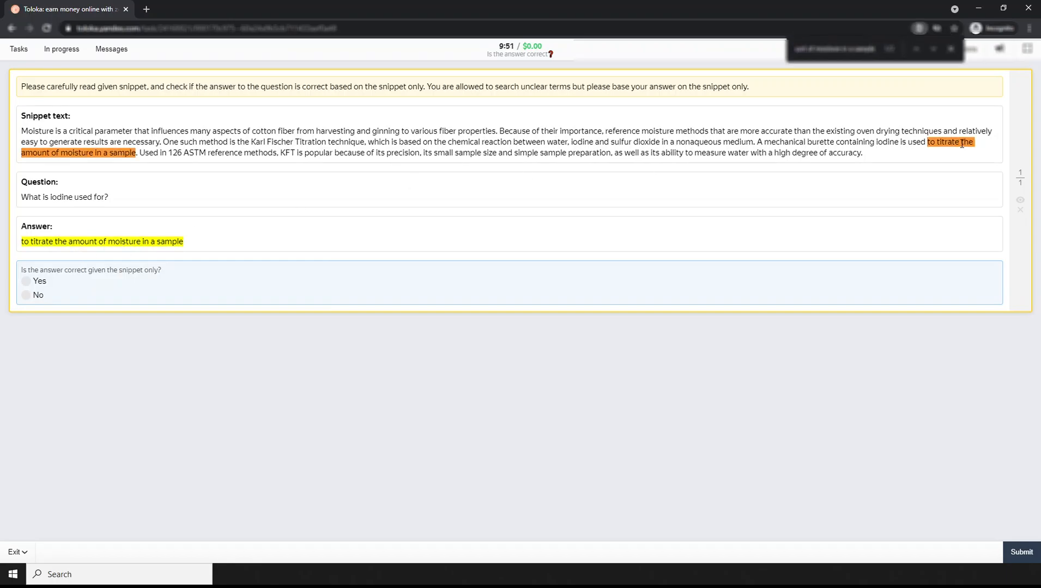
Judge the moisture-titration answer as Yes for the iodine question and submit.
click(26, 281)
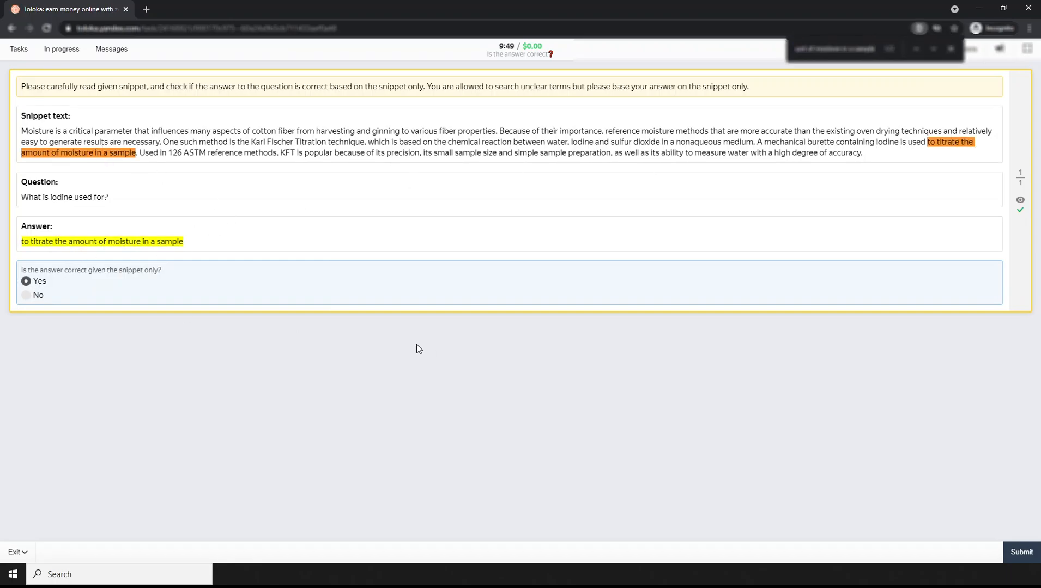
click(1021, 553)
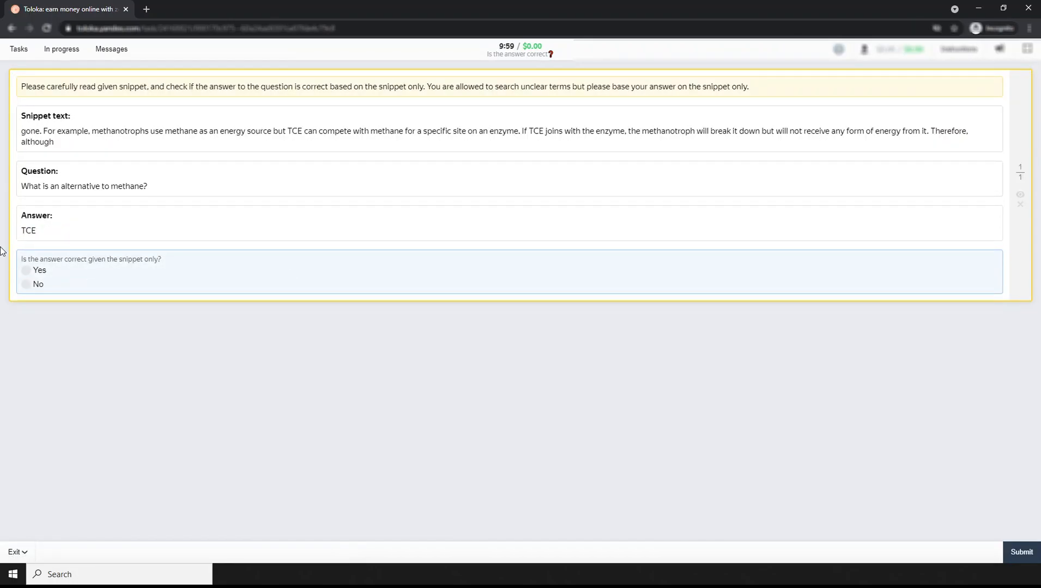
Highlight the TCE-competes-with-methane sentence and judge TCE as No.
double_click(28, 229)
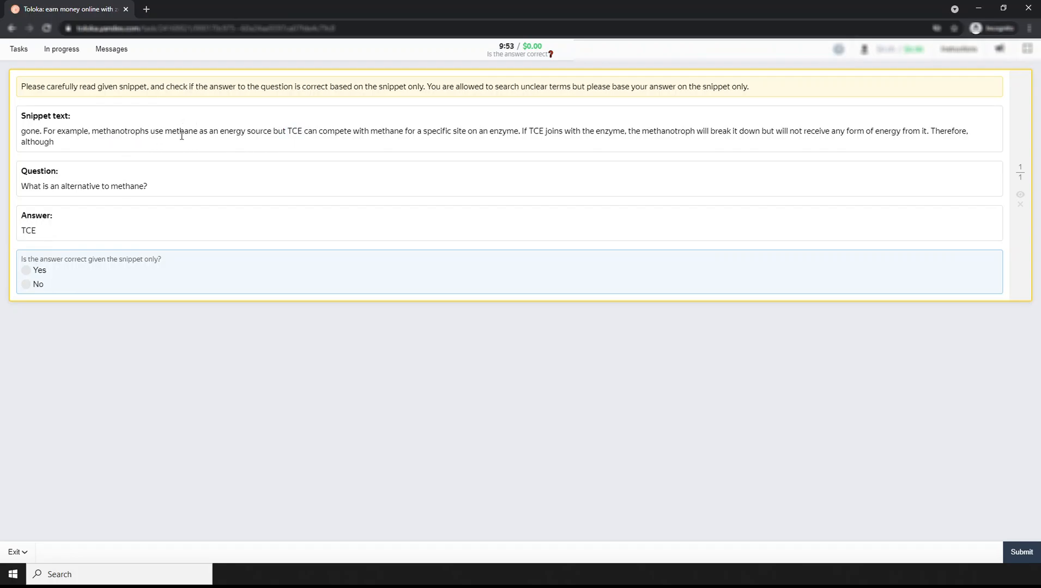
drag(163, 131, 292, 131)
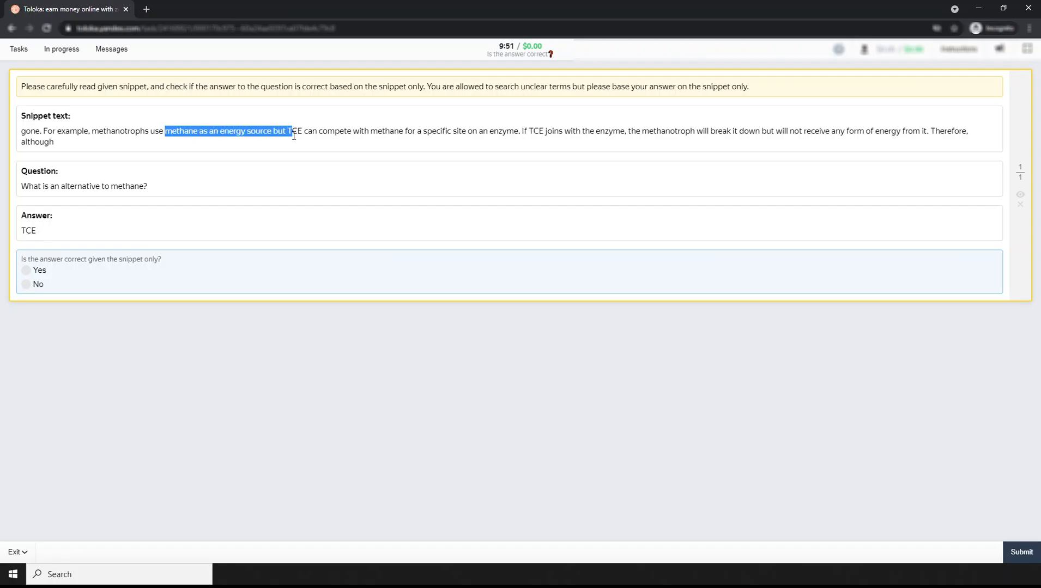
drag(290, 130, 353, 131)
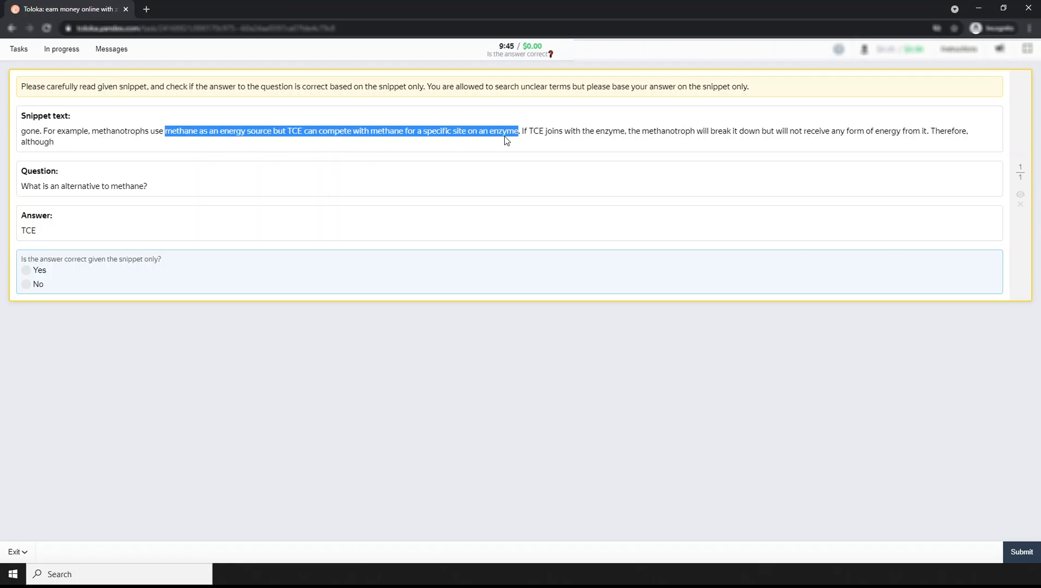
mouse_move(94, 171)
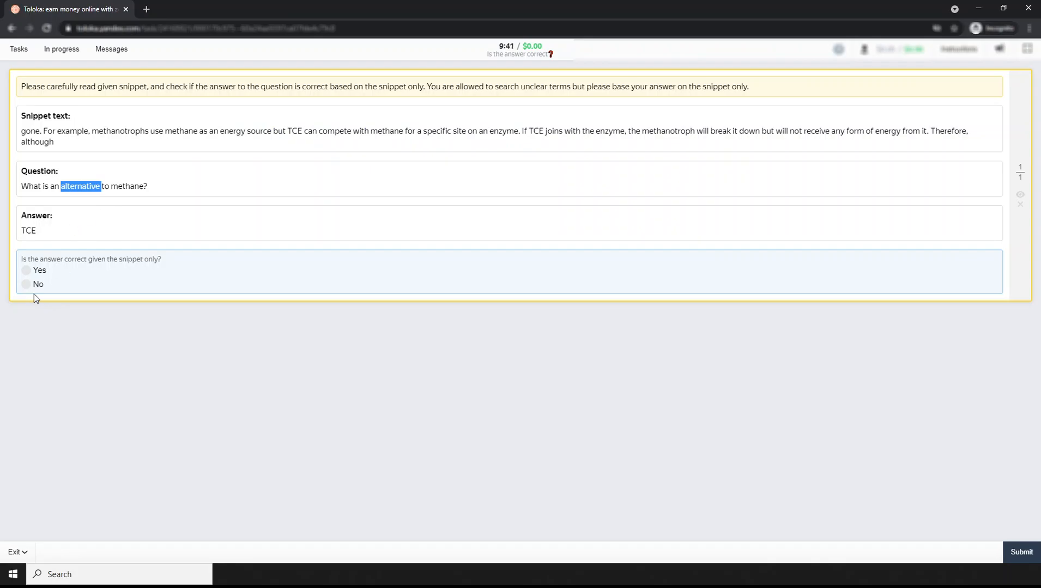
click(26, 284)
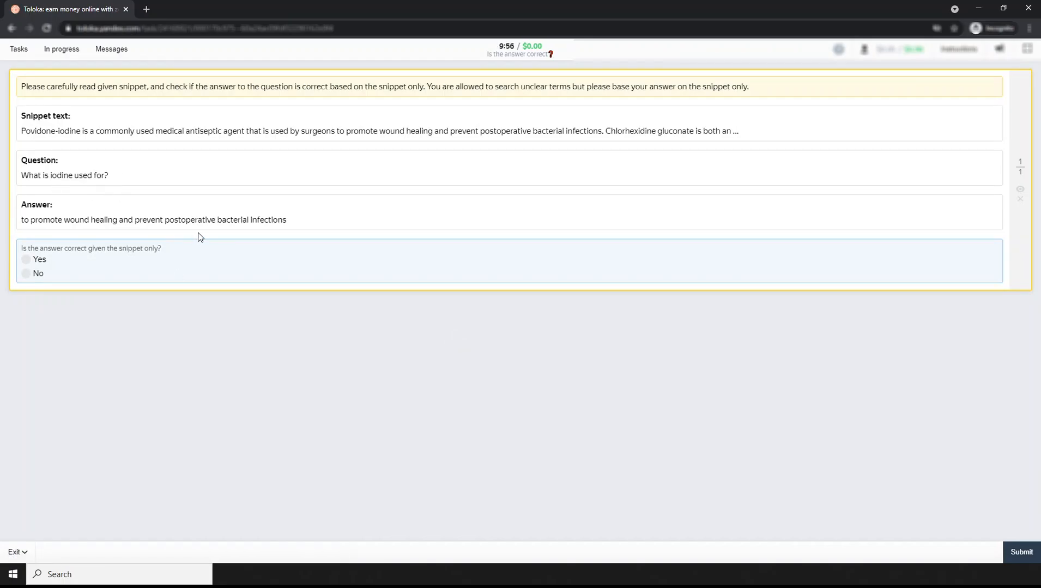
Judge the wound-healing and infection-prevention answer as Yes for the iodine question.
right_click(152, 220)
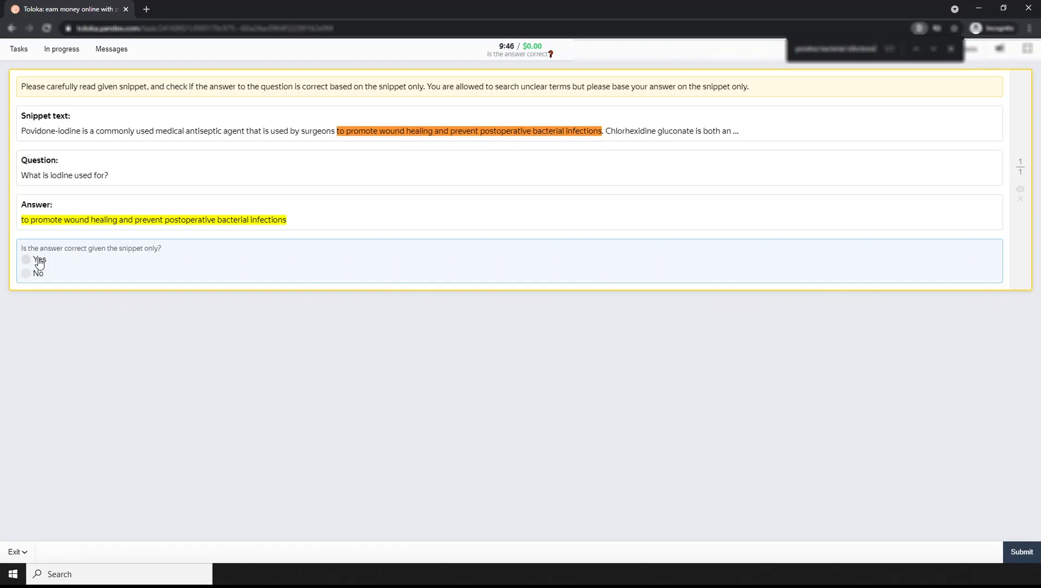
click(26, 260)
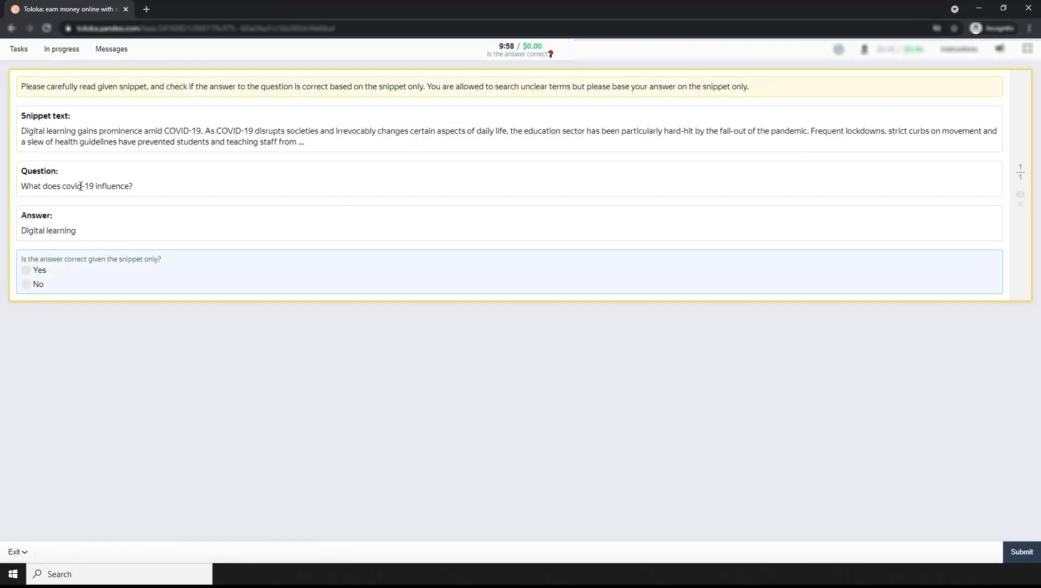
Highlight the opening snippet sentence, answer Yes for Digital learning and submit the judgement.
double_click(112, 185)
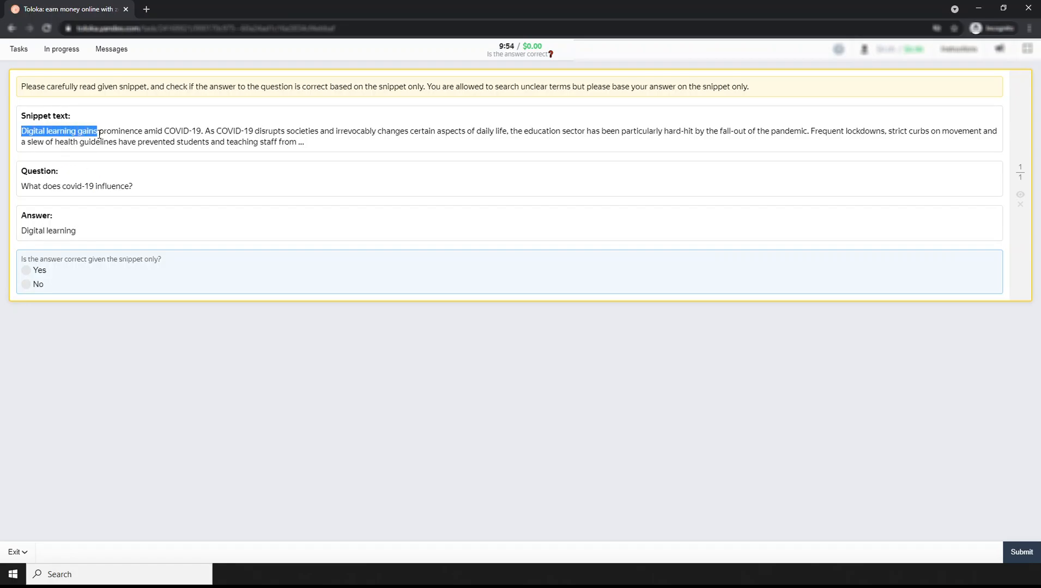
drag(96, 130, 218, 131)
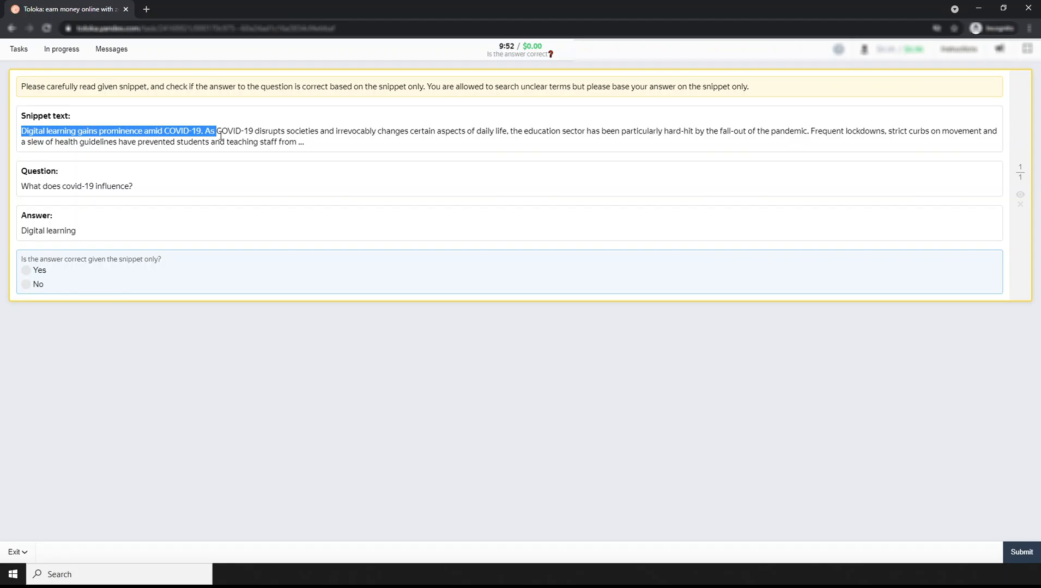
click(27, 270)
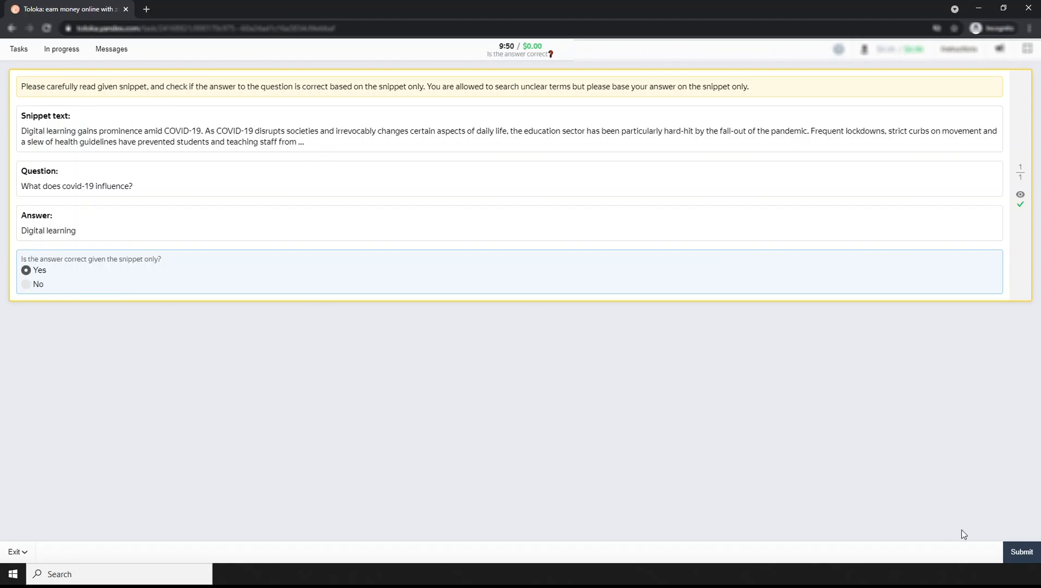
click(1021, 552)
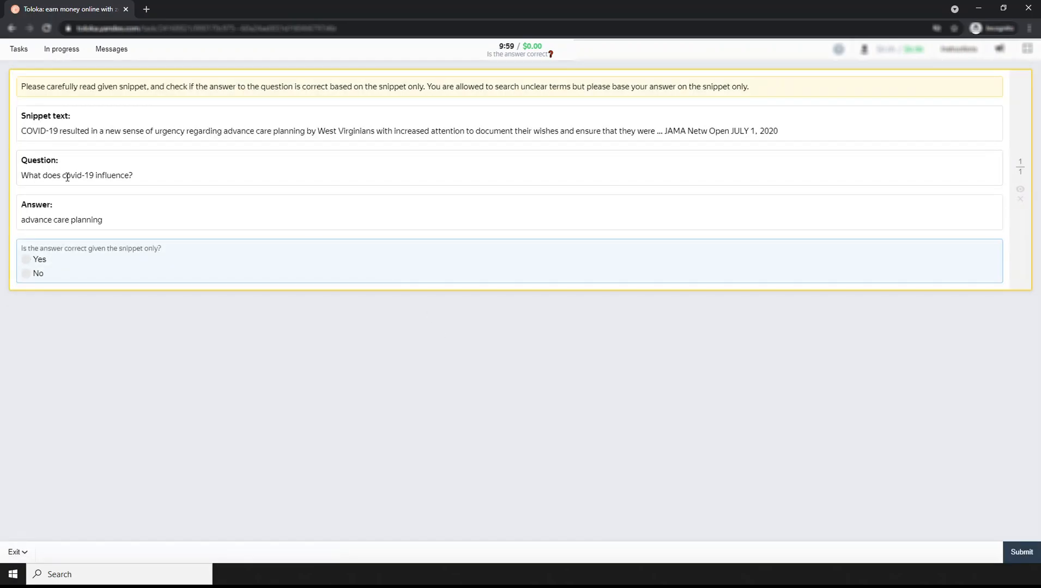
Answer No for advance care planning and submit the final training judgement.
double_click(112, 175)
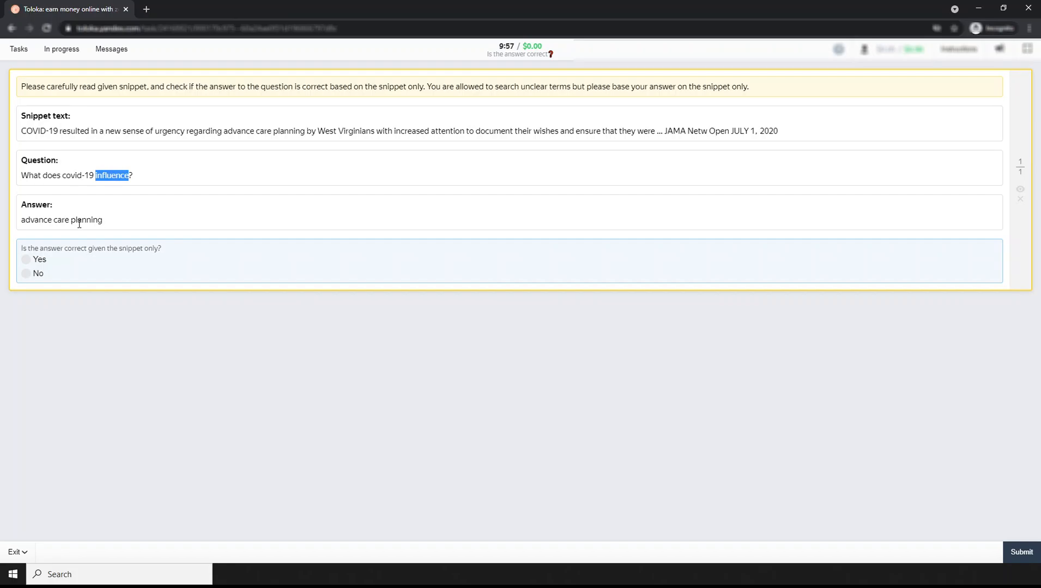
right_click(61, 220)
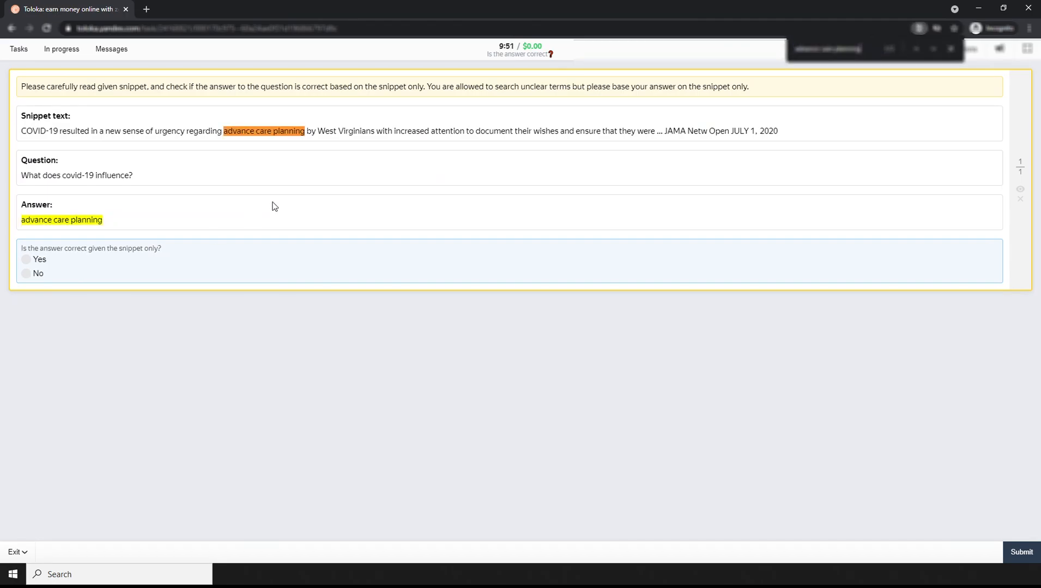
mouse_move(126, 133)
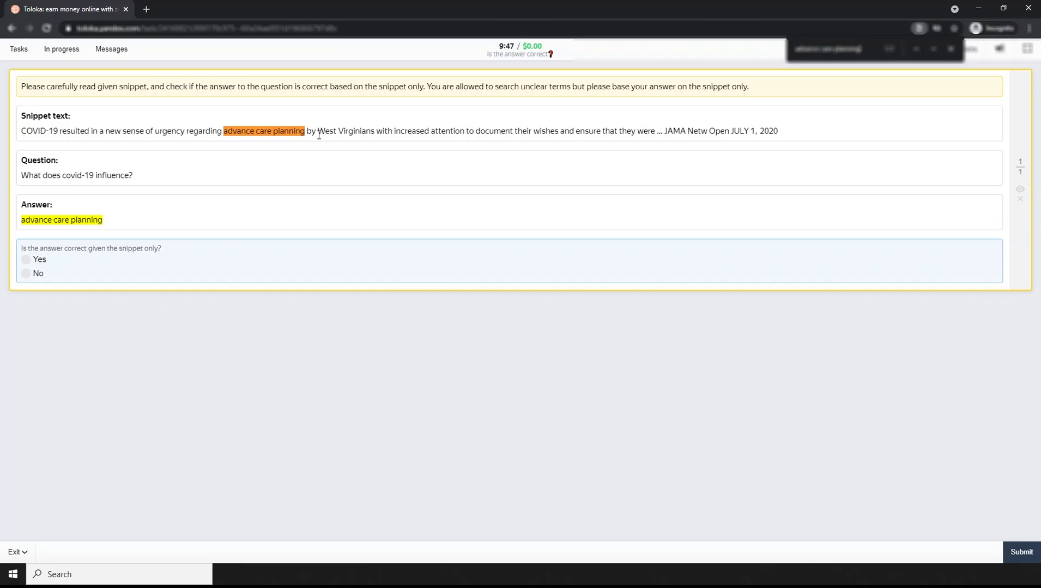
mouse_move(594, 142)
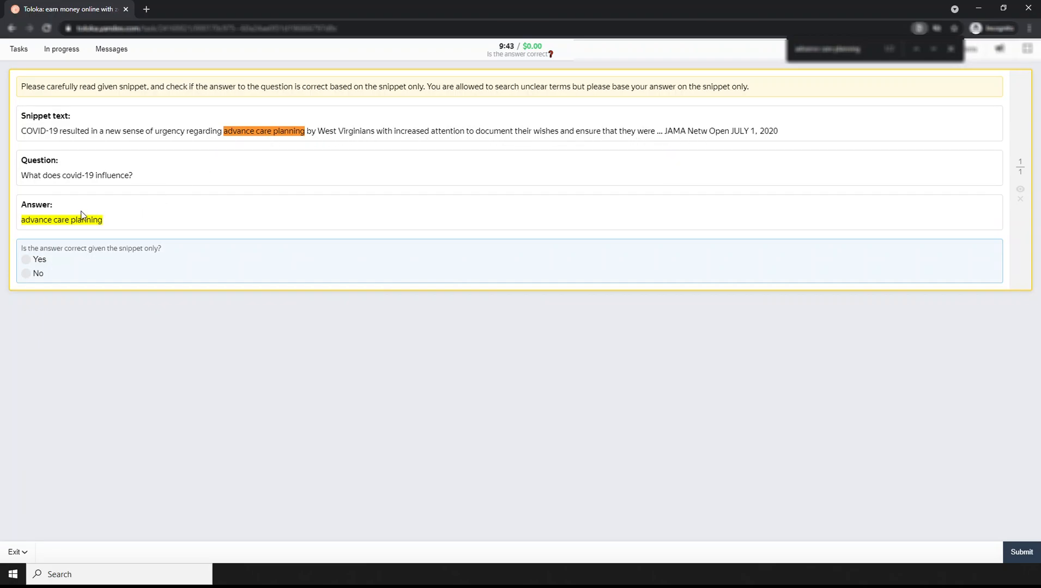
click(26, 274)
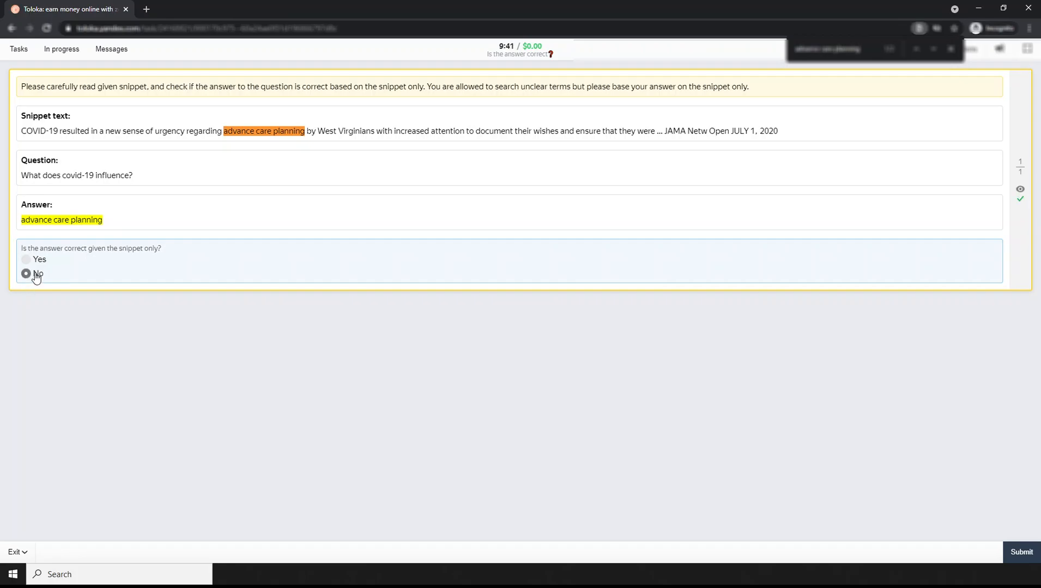
click(1021, 552)
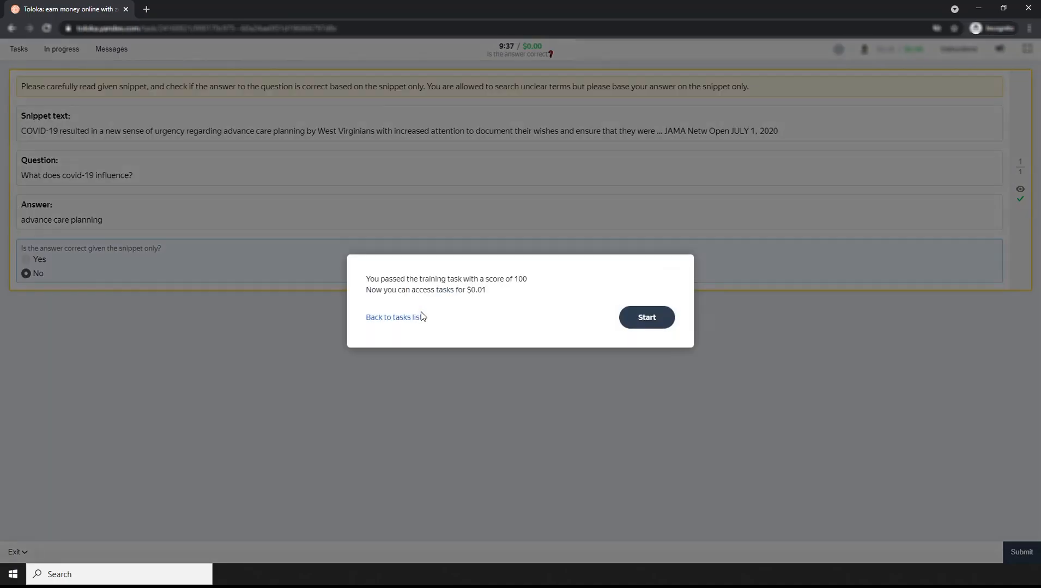
mouse_move(511, 295)
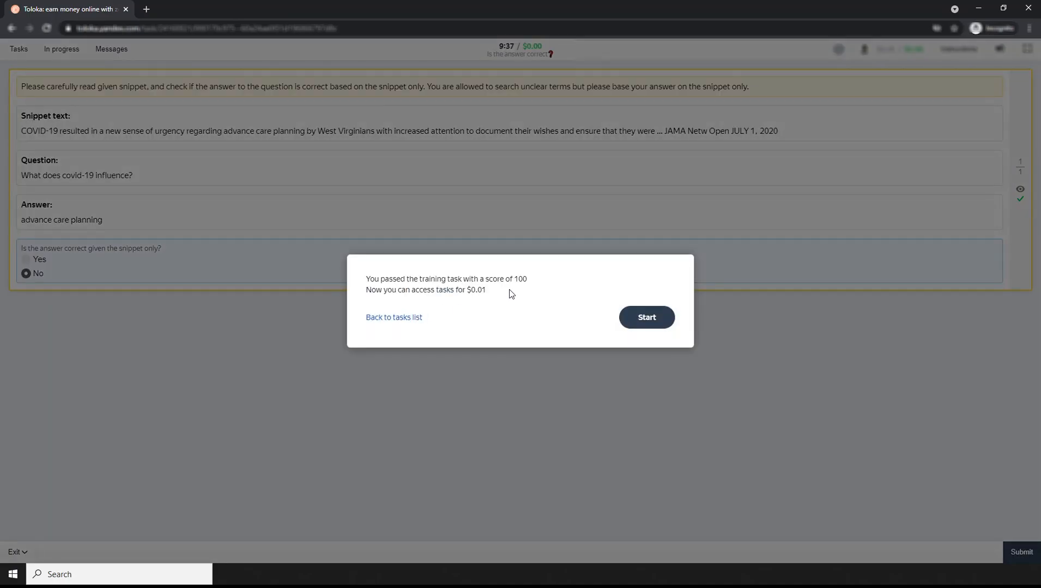
Select the score 100 in the dialog confirming the training task was passed.
double_click(520, 279)
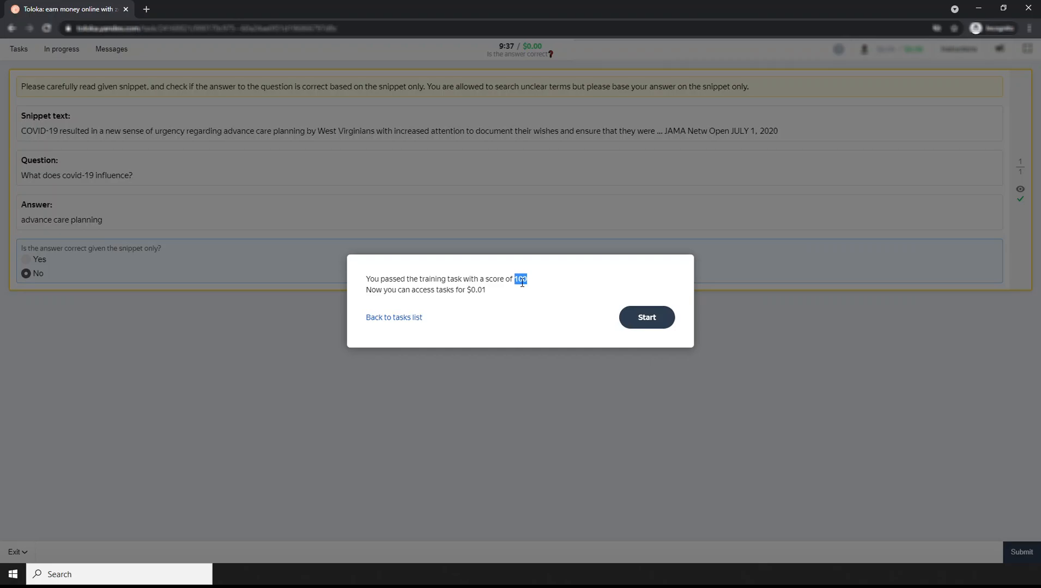